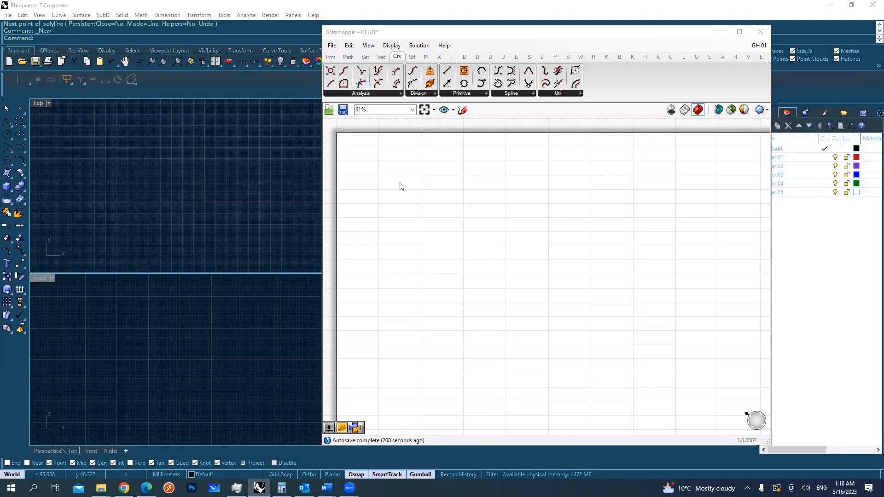
{"action": "mouse_move", "coordinate": [425, 200]}
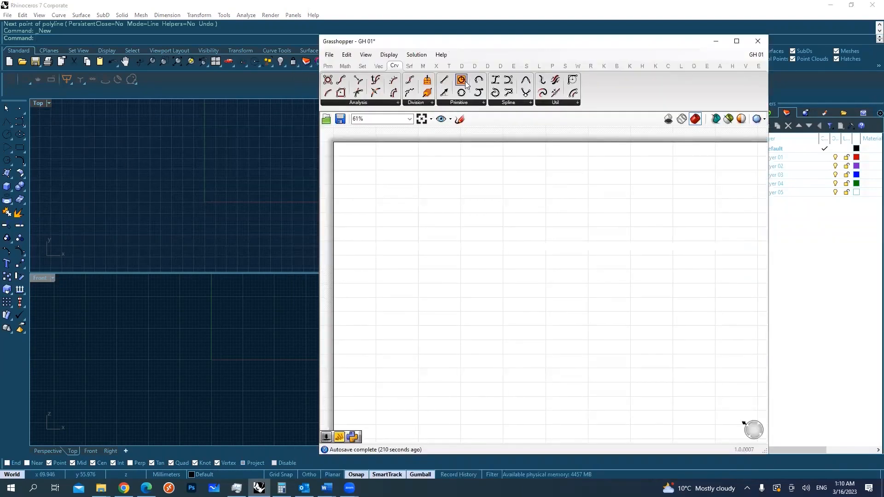
{"action": "mouse_move", "coordinate": [461, 80]}
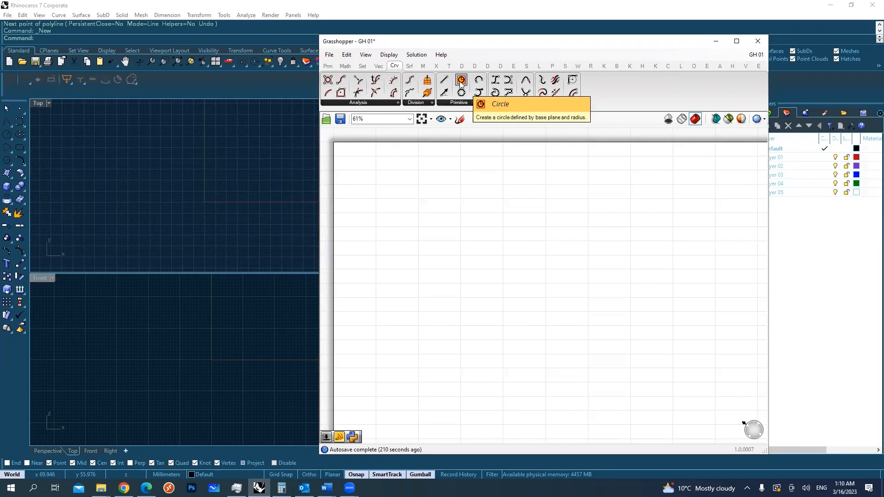
Add a Circle with a Number Slider feeding its Radius and set the slider to 44
{"action": "left_click", "coordinate": [461, 80]}
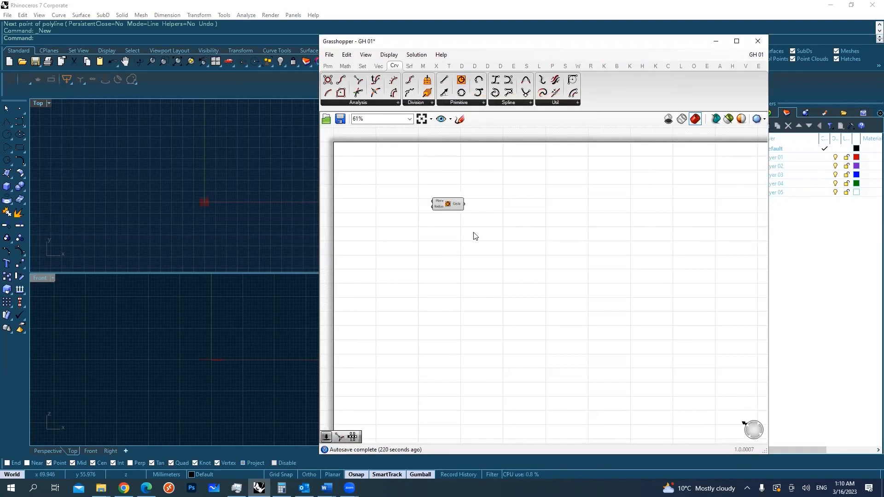
{"action": "left_click", "coordinate": [447, 204]}
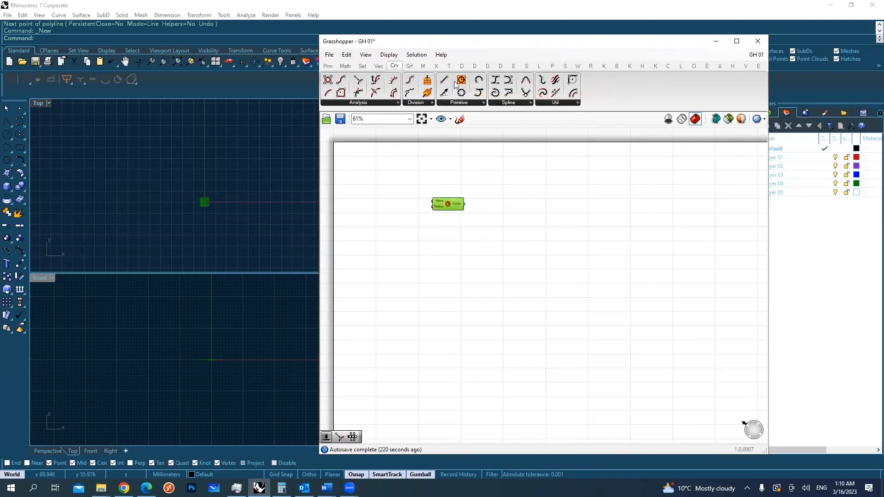
{"action": "left_click", "coordinate": [395, 66]}
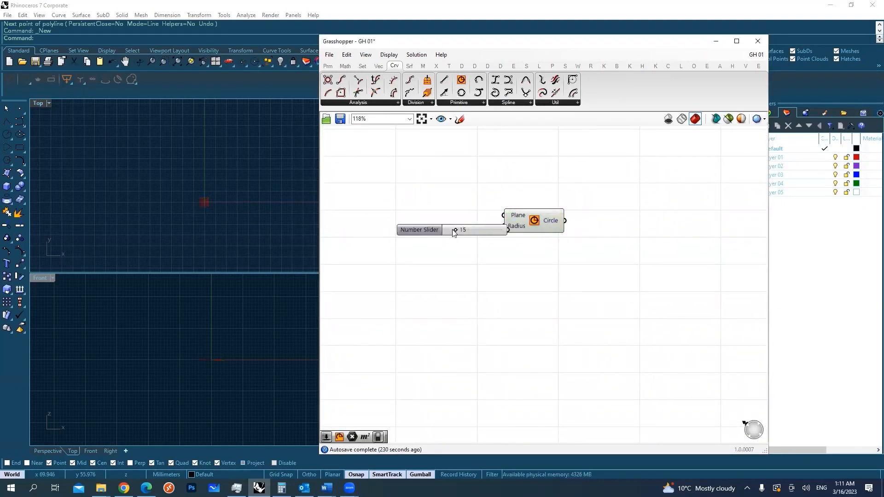
{"action": "left_click", "coordinate": [419, 230]}
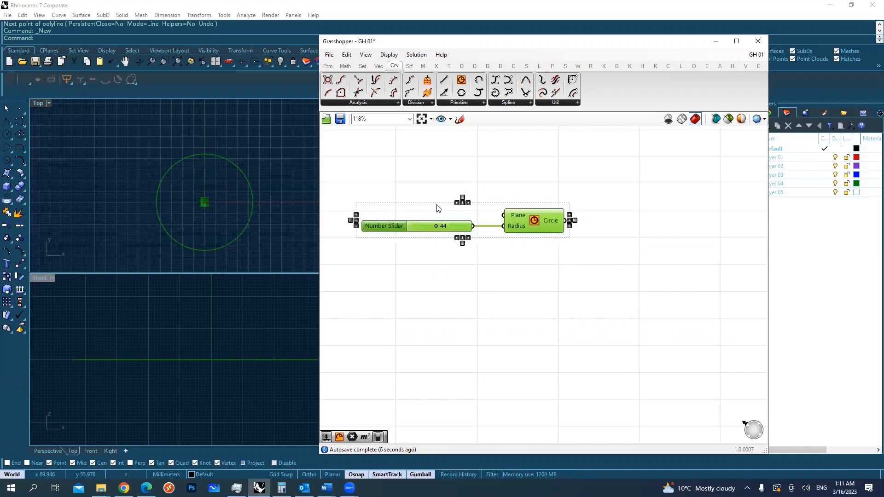
{"action": "mouse_move", "coordinate": [564, 192]}
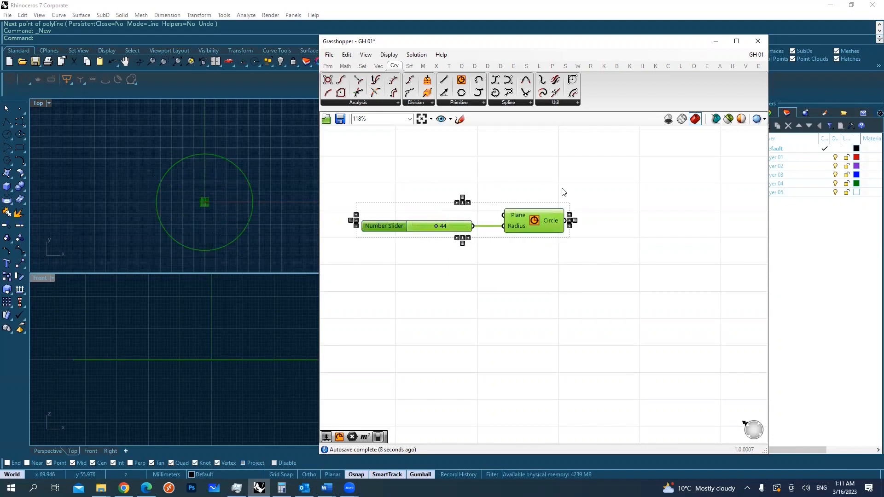
{"action": "mouse_move", "coordinate": [535, 181]}
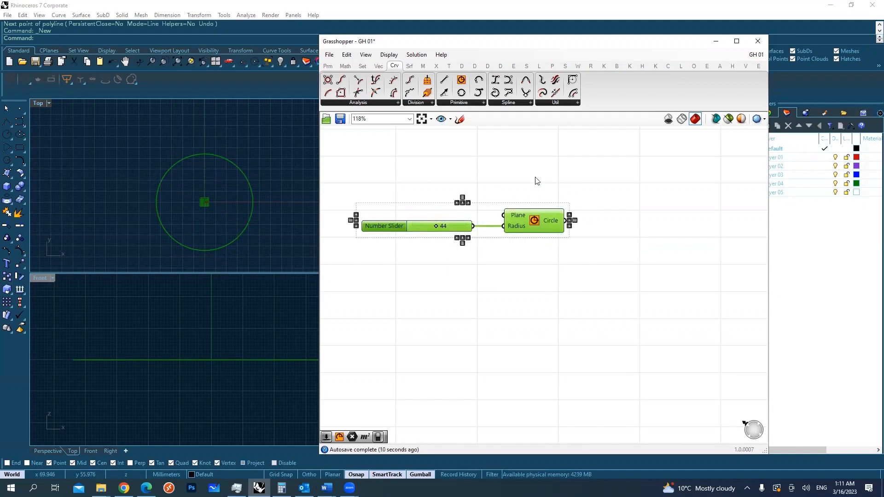
{"action": "mouse_move", "coordinate": [568, 189]}
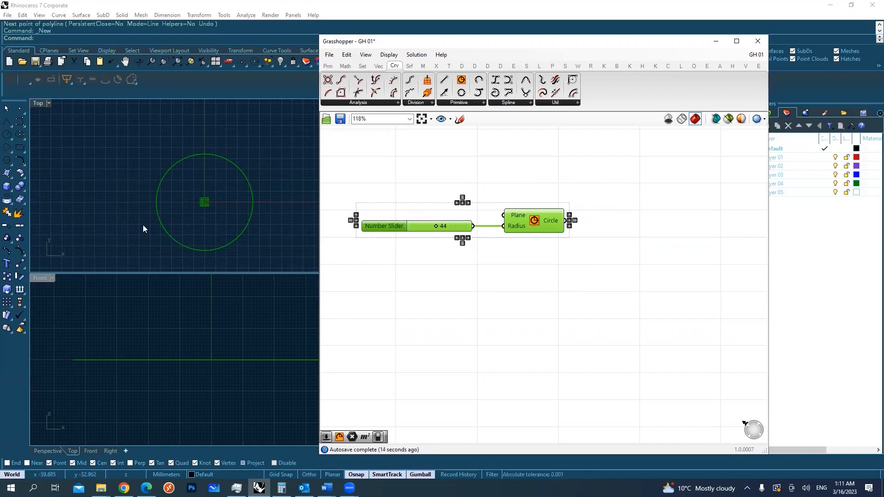
Lower the slider to 29, delete the baked circle in Top view and disable the Circle component
{"action": "left_click", "coordinate": [347, 233]}
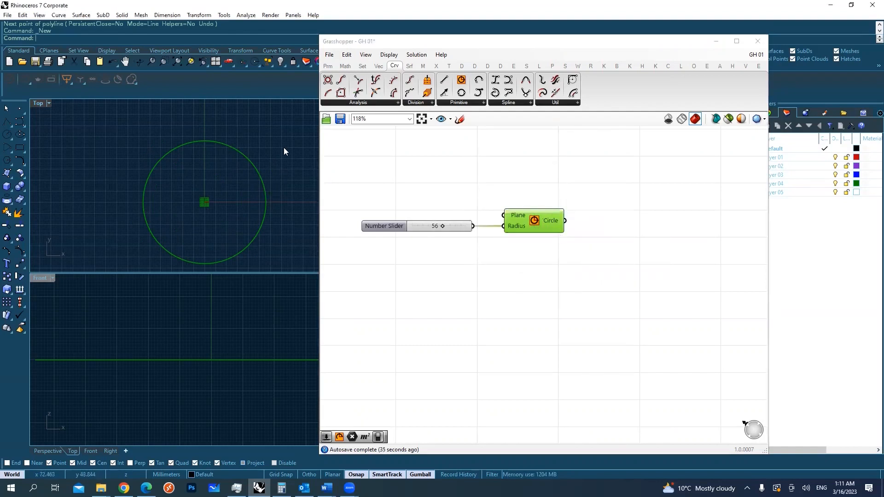
{"action": "left_click", "coordinate": [204, 202]}
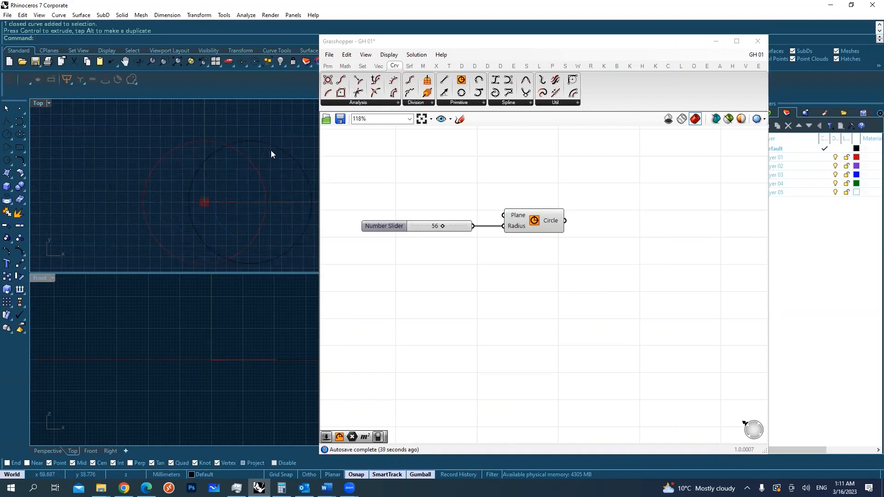
{"action": "left_click", "coordinate": [249, 201]}
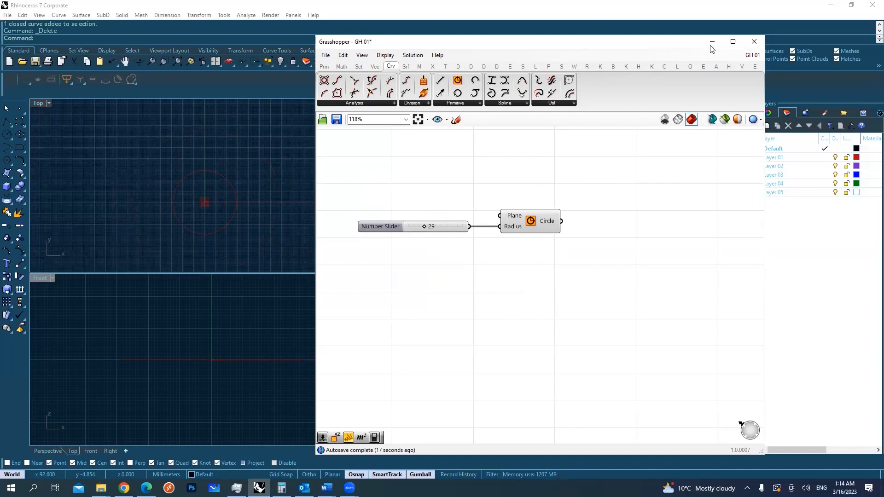
{"action": "mouse_move", "coordinate": [711, 42]}
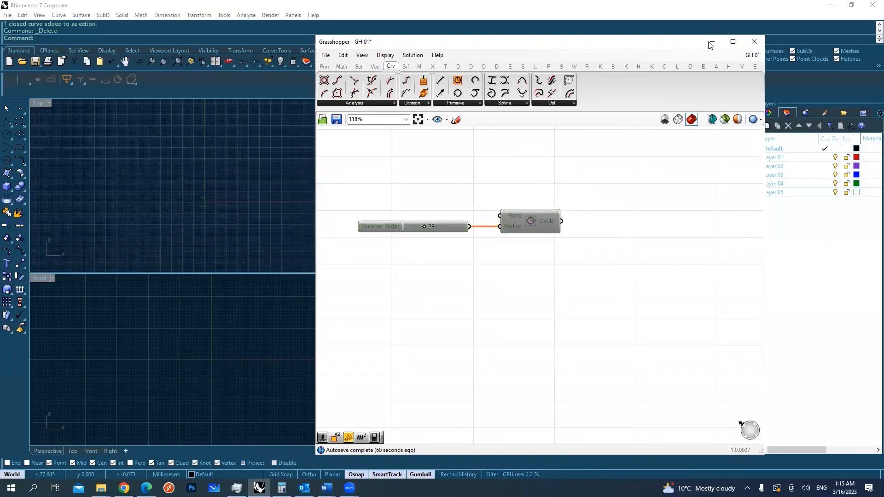
Hide the Grasshopper editor so Rhino's four viewports are visible
{"action": "left_click", "coordinate": [754, 41]}
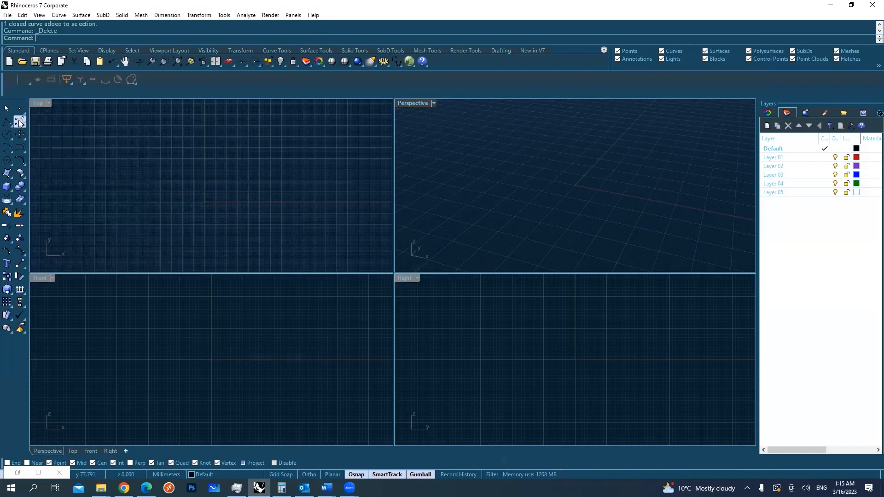
Draw an open freeform curve and a closed oval curve in the Top viewport
{"action": "left_click", "coordinate": [7, 121]}
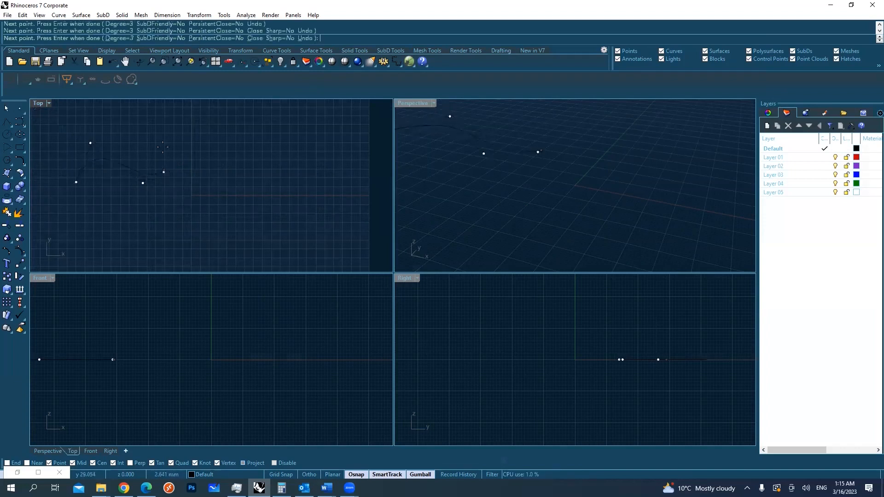
{"action": "left_click", "coordinate": [254, 149]}
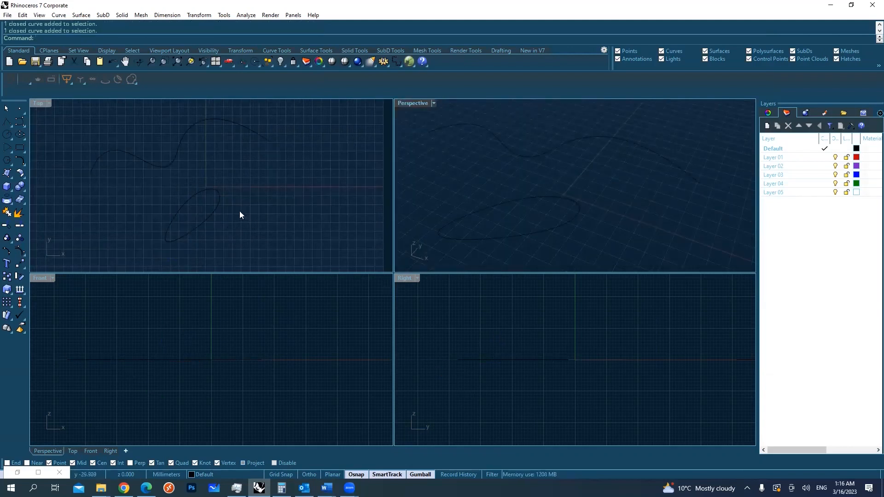
{"action": "mouse_move", "coordinate": [217, 152]}
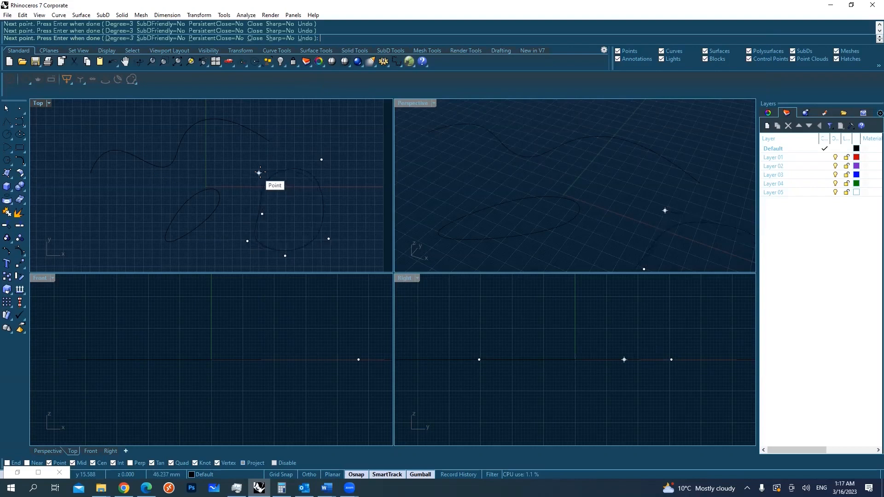
{"action": "mouse_move", "coordinate": [259, 172]}
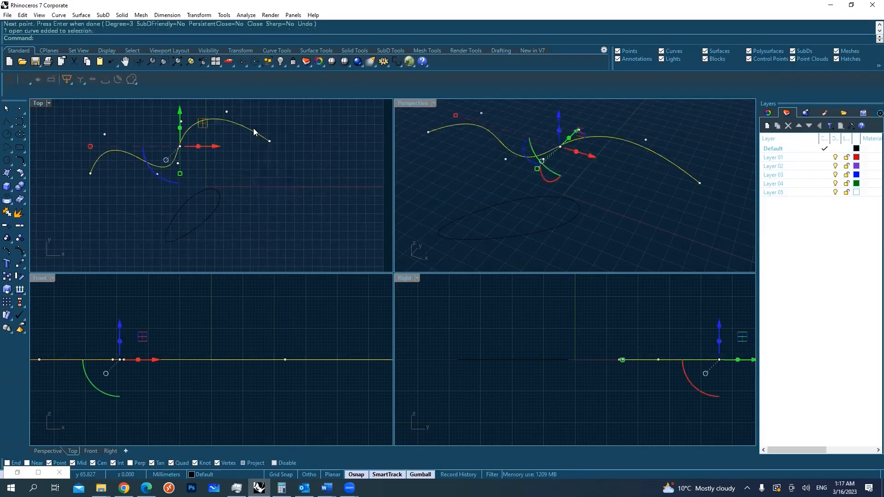
{"action": "mouse_move", "coordinate": [466, 246]}
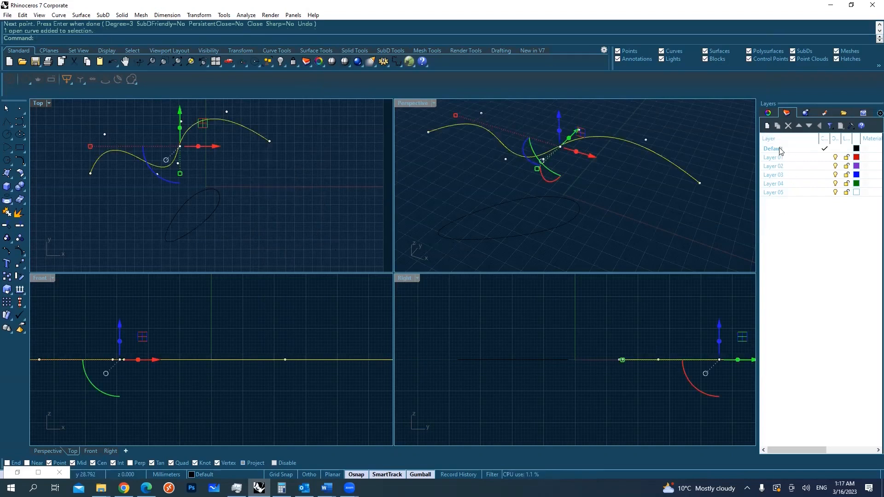
{"action": "left_click", "coordinate": [773, 148]}
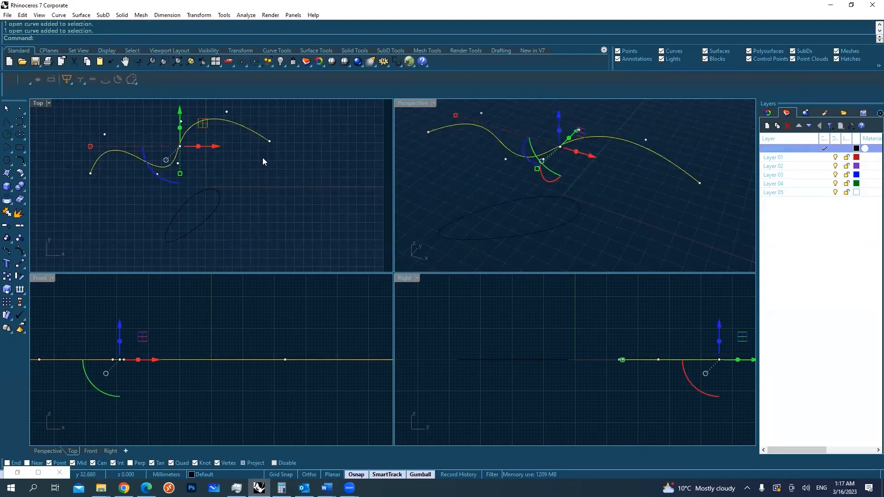
{"action": "mouse_move", "coordinate": [249, 130]}
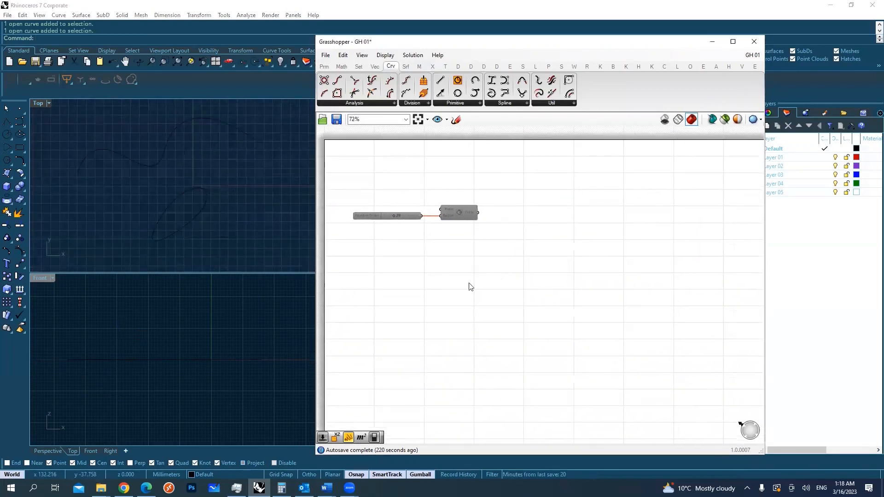
{"action": "mouse_move", "coordinate": [417, 265]}
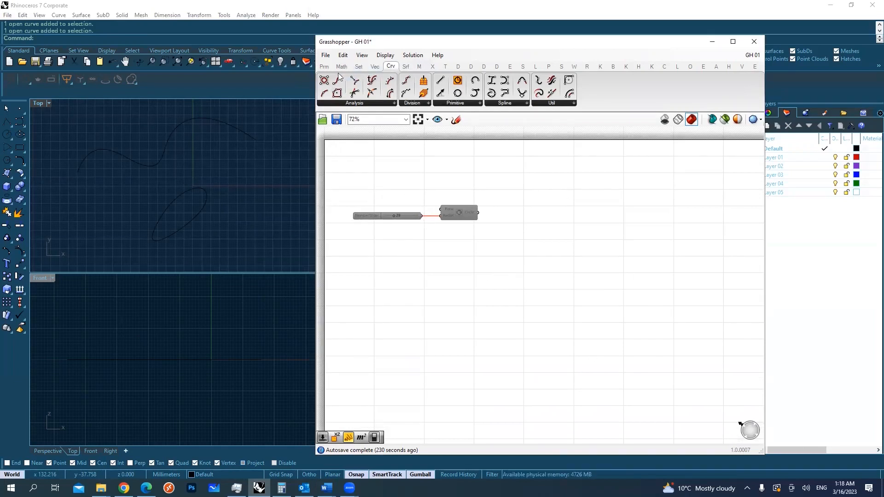
Switch the restored Grasshopper ribbon to the Params components
{"action": "left_click", "coordinate": [324, 66]}
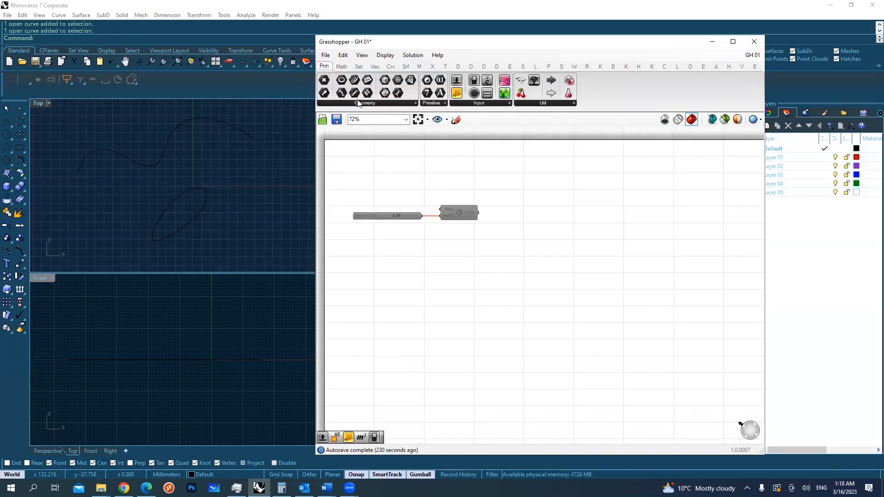
{"action": "left_click", "coordinate": [366, 103]}
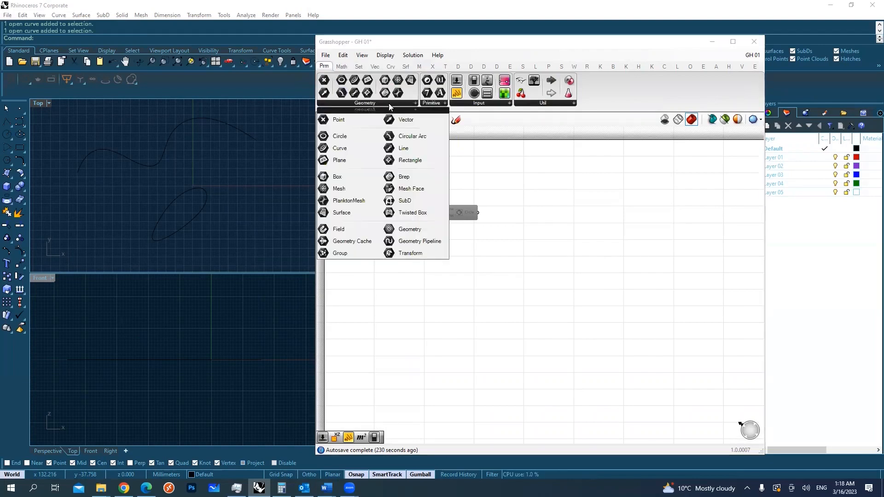
{"action": "mouse_move", "coordinate": [432, 121]}
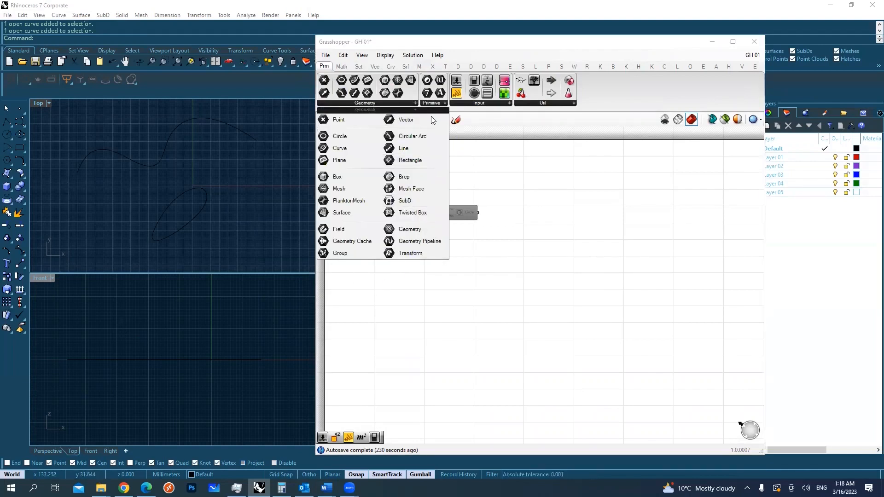
{"action": "mouse_move", "coordinate": [303, 201]}
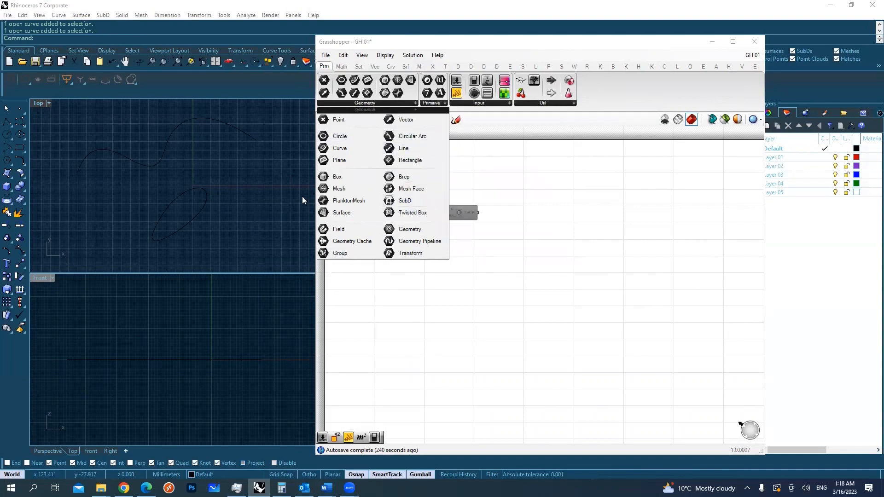
{"action": "mouse_move", "coordinate": [404, 176]}
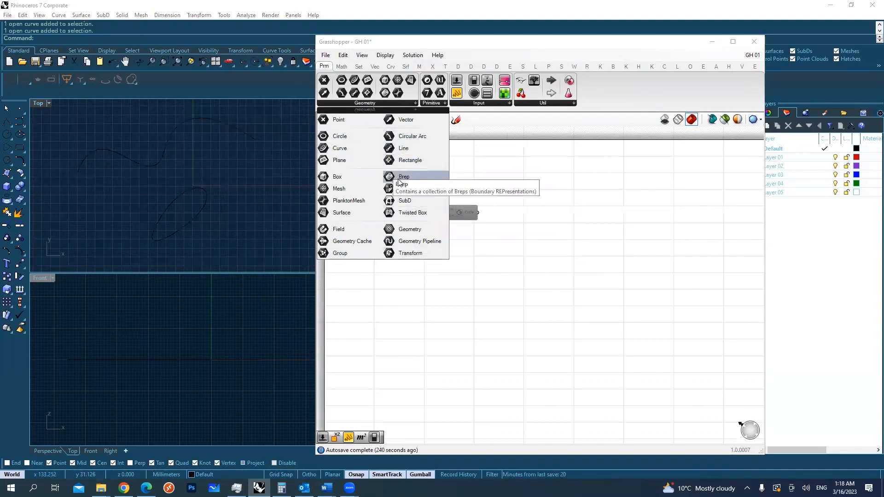
{"action": "mouse_move", "coordinate": [373, 161]}
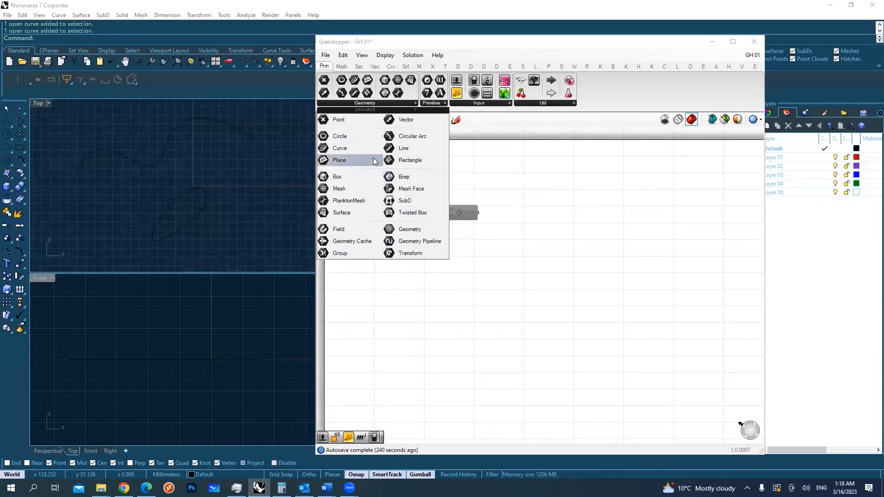
{"action": "mouse_move", "coordinate": [410, 161]}
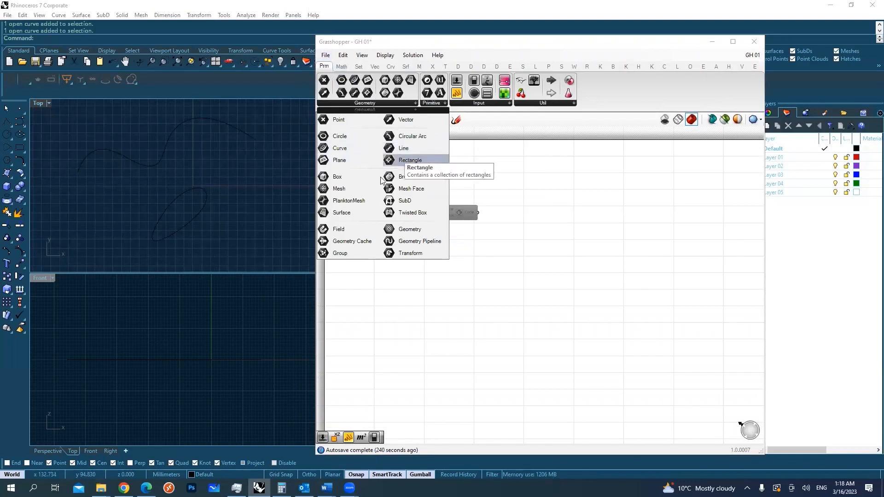
{"action": "mouse_move", "coordinate": [339, 120]}
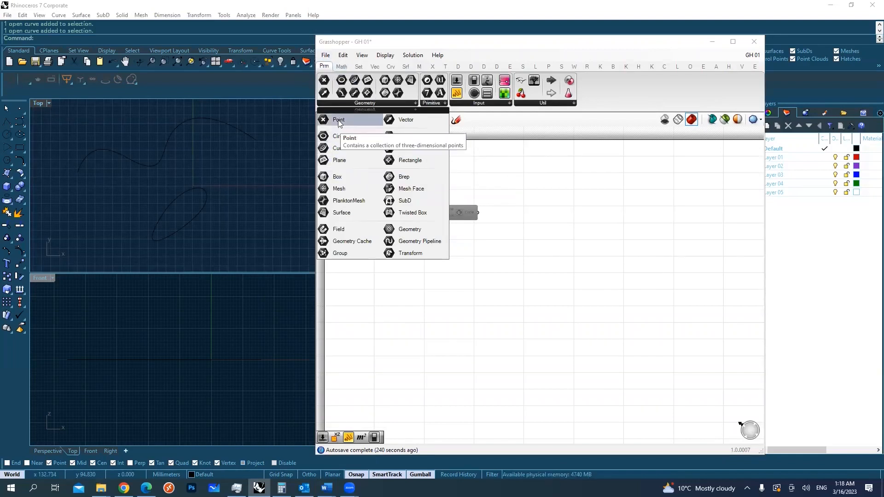
{"action": "mouse_move", "coordinate": [405, 119]}
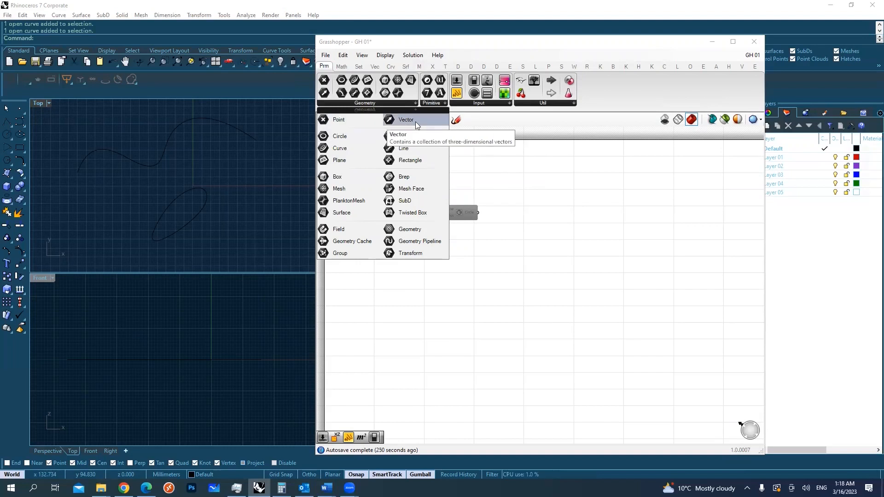
{"action": "mouse_move", "coordinate": [339, 161]}
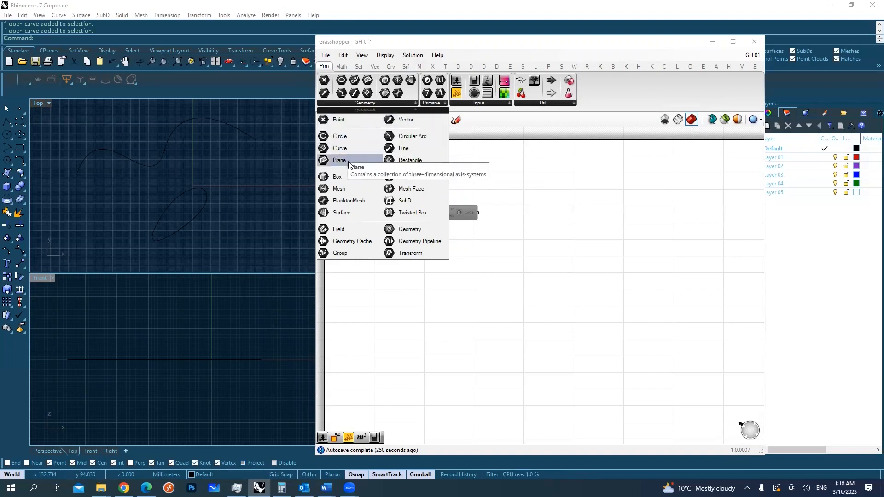
{"action": "mouse_move", "coordinate": [454, 214]}
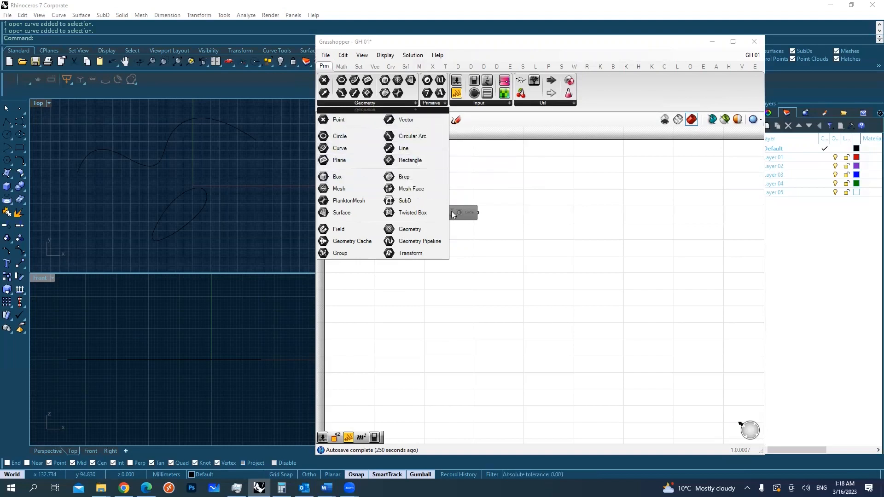
{"action": "mouse_move", "coordinate": [339, 136]}
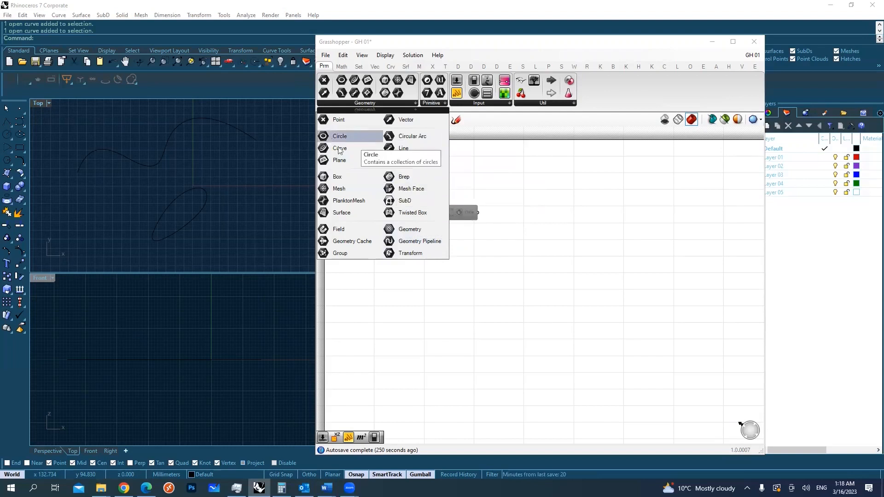
{"action": "mouse_move", "coordinate": [372, 227]}
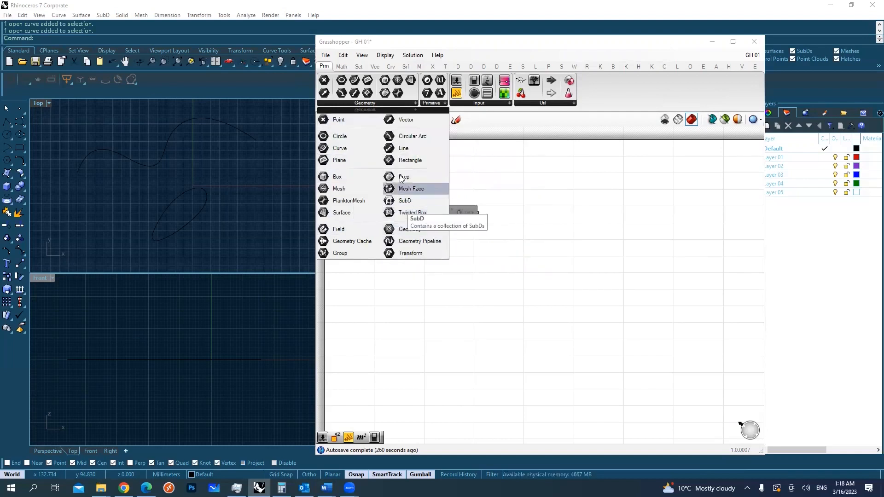
{"action": "mouse_move", "coordinate": [407, 119]}
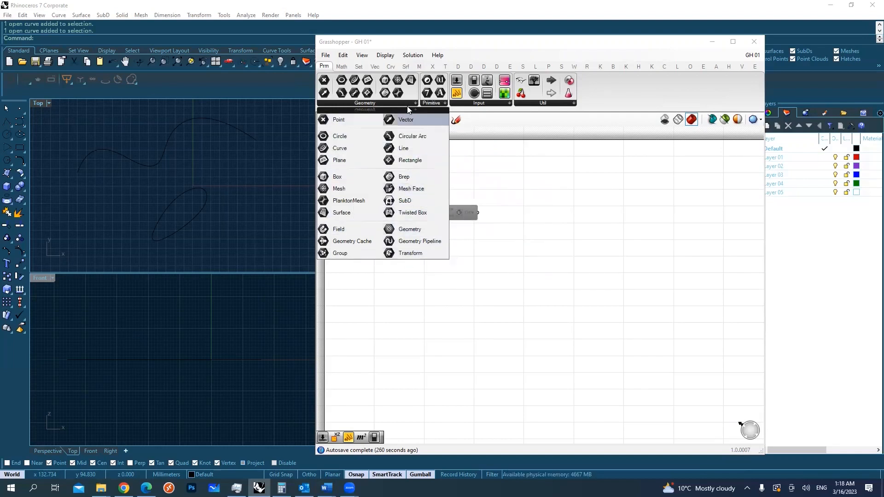
{"action": "mouse_move", "coordinate": [339, 160]}
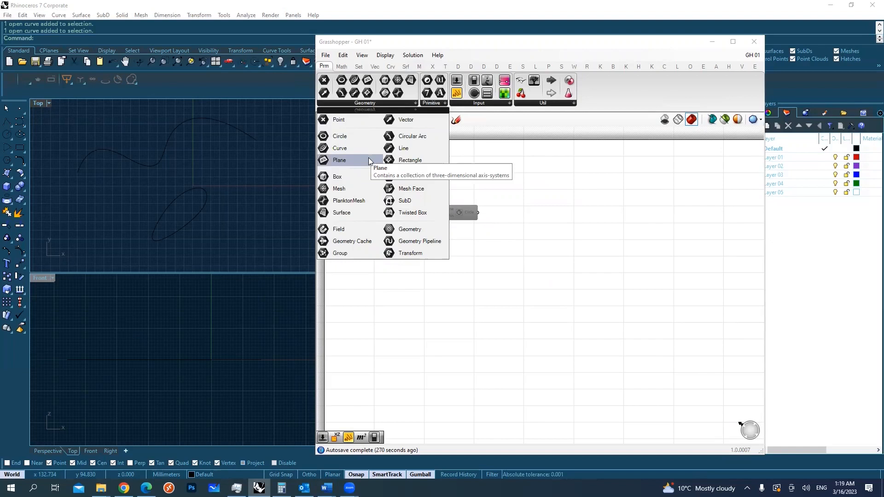
{"action": "mouse_move", "coordinate": [340, 148]}
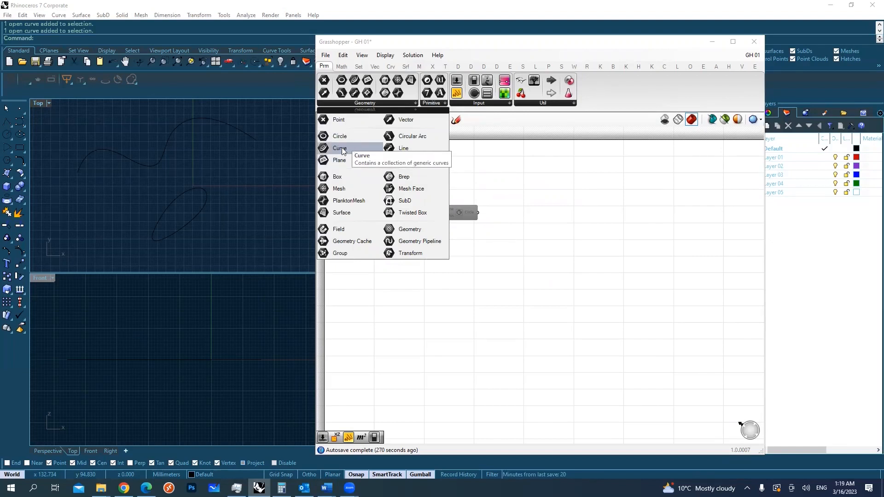
Place an empty Curve parameter below the slider and circle, then reopen the Geometry list
{"action": "left_click", "coordinate": [339, 148]}
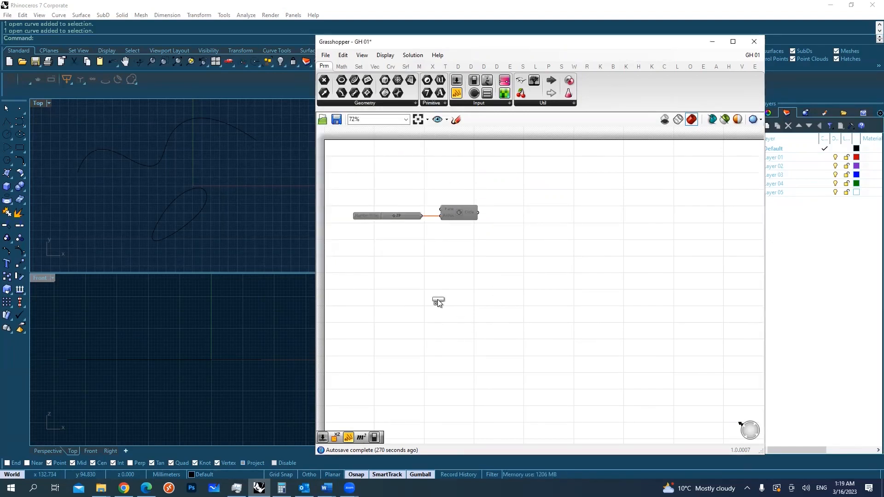
{"action": "scroll", "scroll_direction": "up", "scroll_amount": 3}
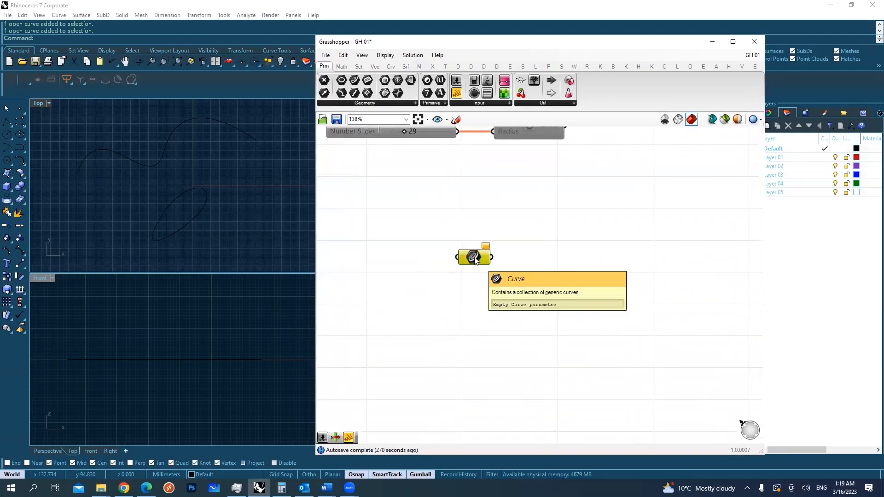
{"action": "mouse_move", "coordinate": [488, 237]}
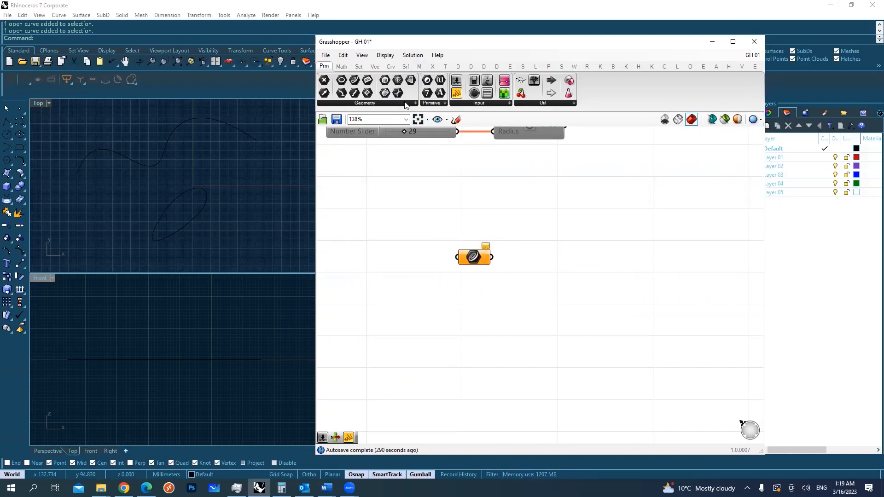
{"action": "left_click", "coordinate": [365, 103]}
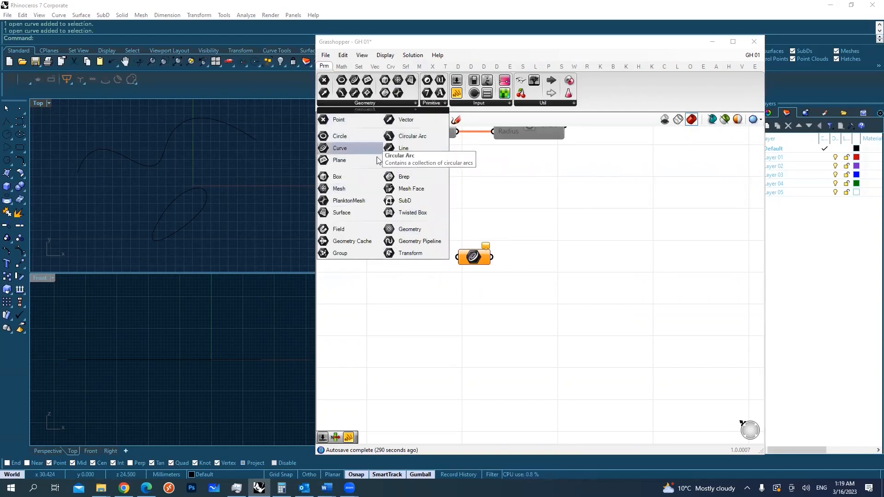
{"action": "mouse_move", "coordinate": [404, 176]}
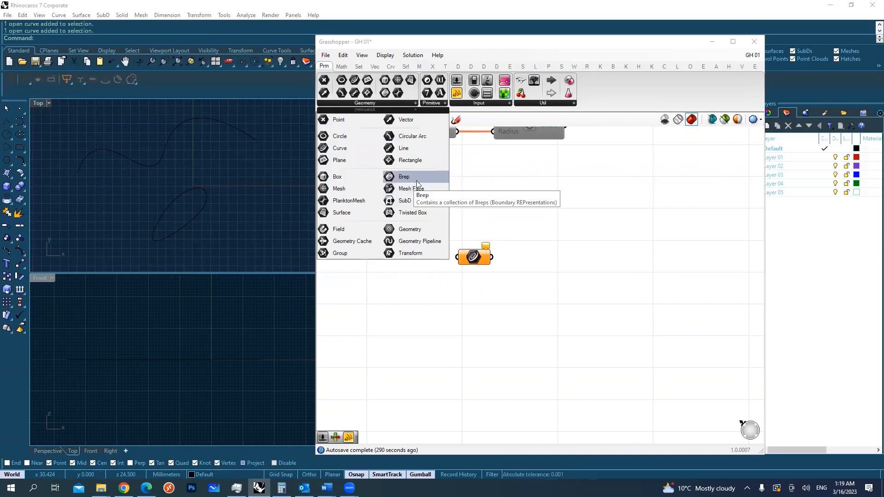
{"action": "mouse_move", "coordinate": [522, 196]}
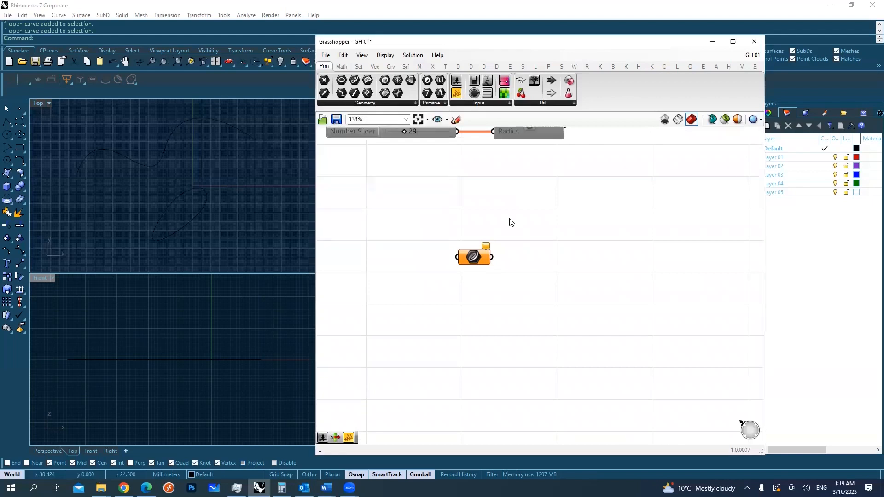
Show the context menu of the empty Curve parameter on the canvas
{"action": "scroll", "scroll_direction": "down", "scroll_amount": 3}
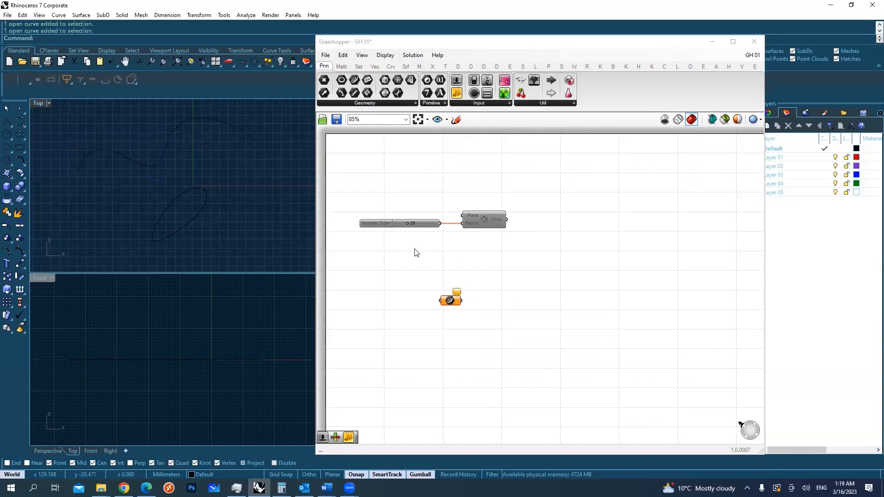
{"action": "mouse_move", "coordinate": [450, 301]}
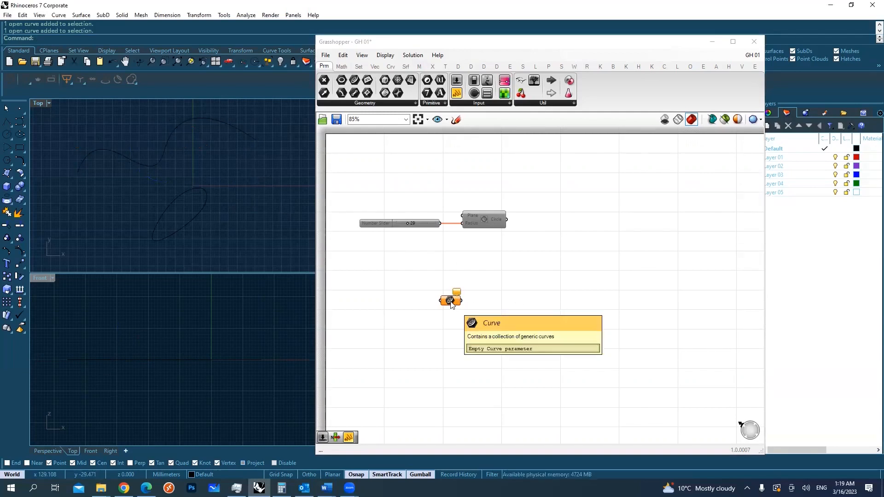
{"action": "right_click", "coordinate": [450, 300]}
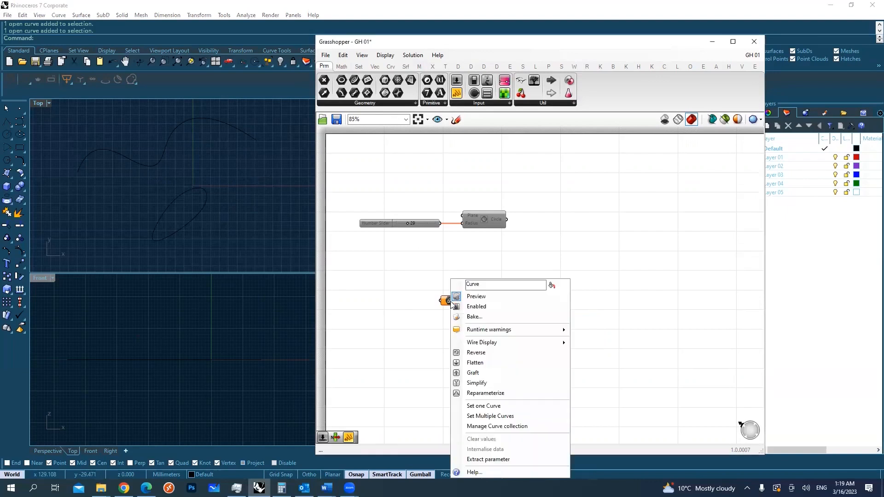
{"action": "mouse_move", "coordinate": [483, 406]}
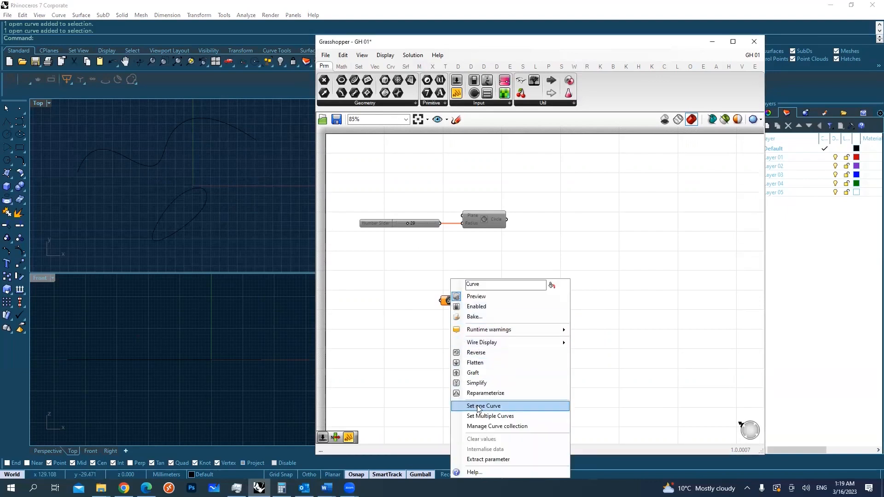
{"action": "mouse_move", "coordinate": [490, 417]}
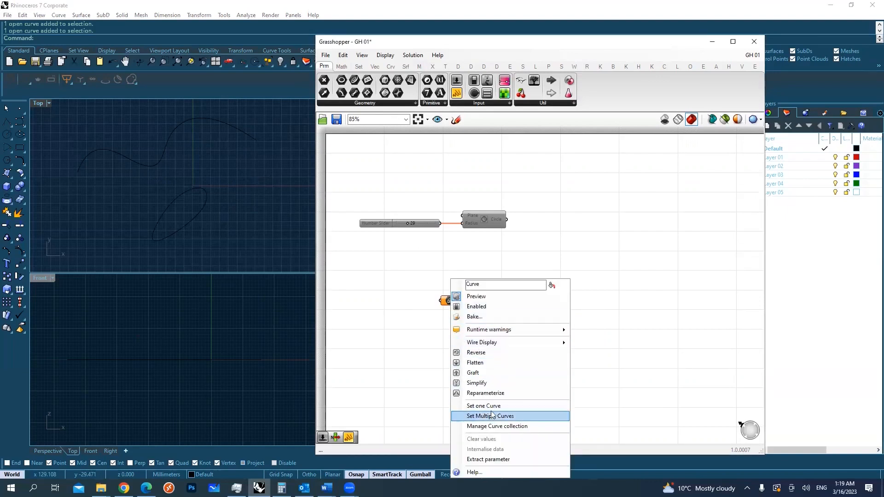
{"action": "mouse_move", "coordinate": [483, 405]}
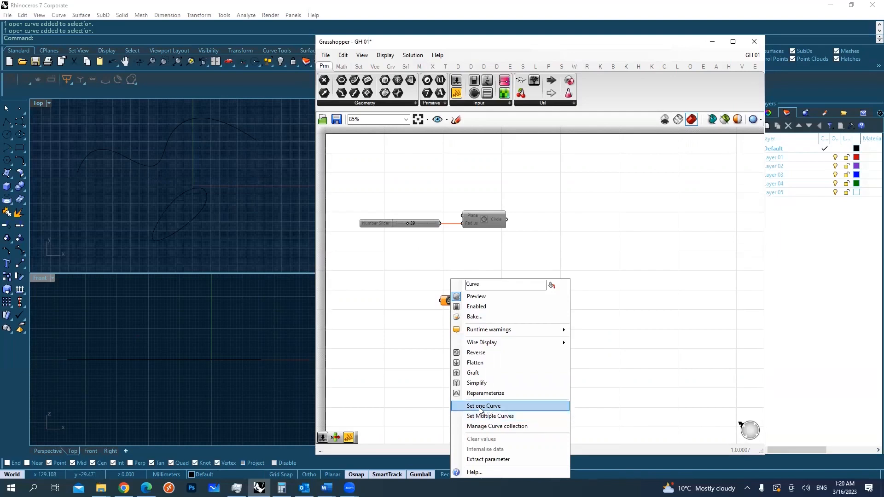
{"action": "mouse_move", "coordinate": [507, 416]}
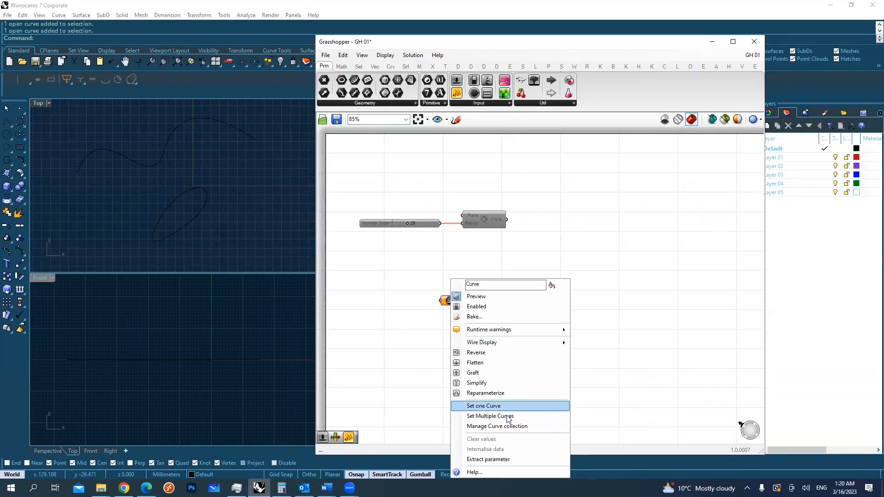
{"action": "mouse_move", "coordinate": [489, 417]}
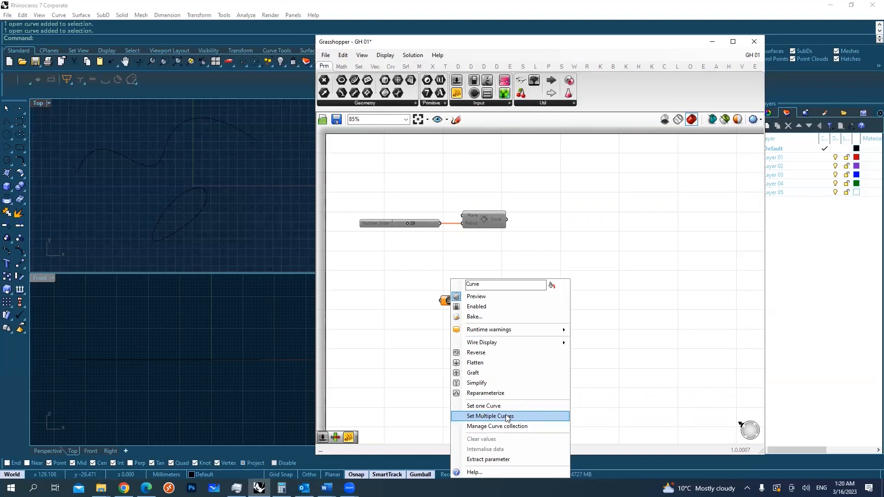
{"action": "mouse_move", "coordinate": [483, 406]}
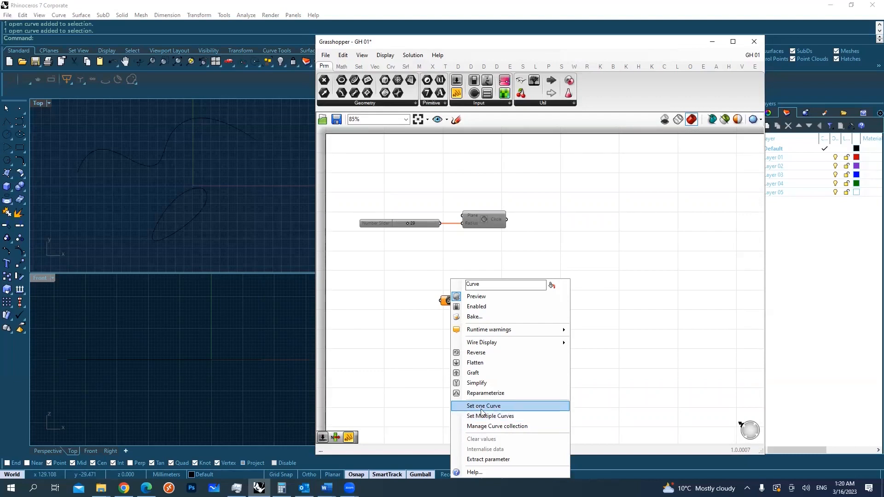
{"action": "mouse_move", "coordinate": [486, 409]}
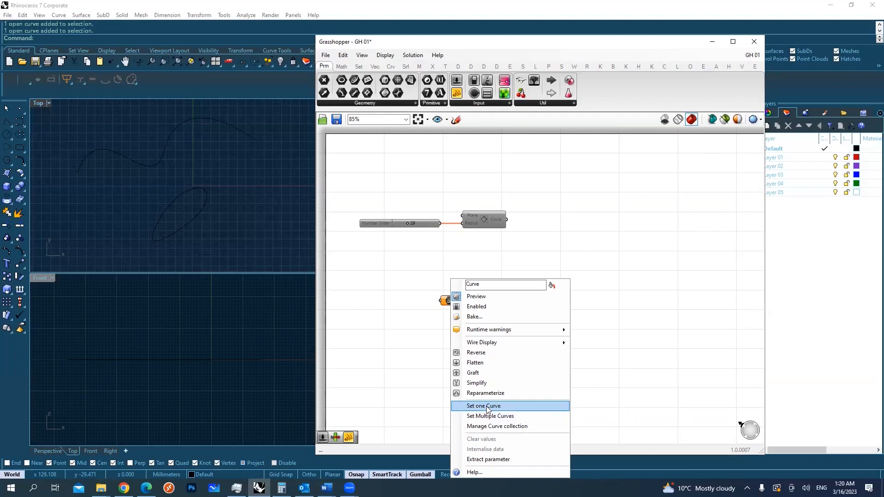
Use Set one Curve and pick the open wavy curve in Top view as the reference
{"action": "left_click", "coordinate": [482, 406]}
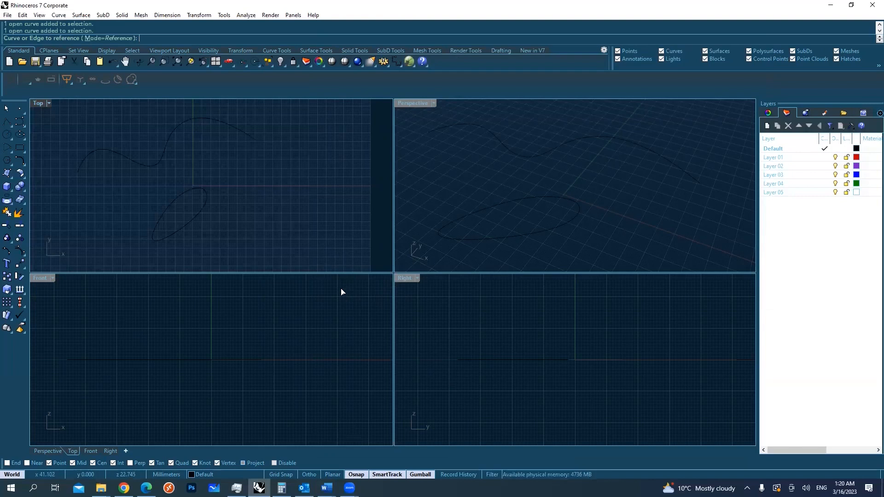
{"action": "mouse_move", "coordinate": [278, 133]}
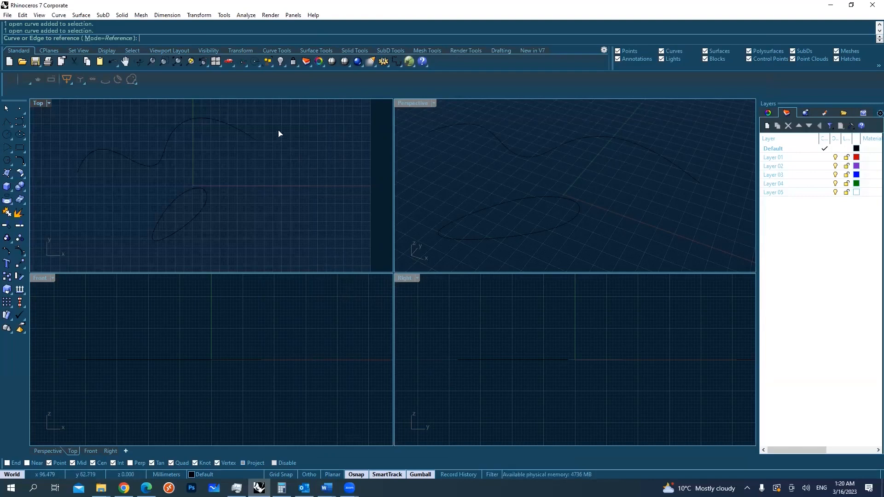
{"action": "mouse_move", "coordinate": [247, 137]}
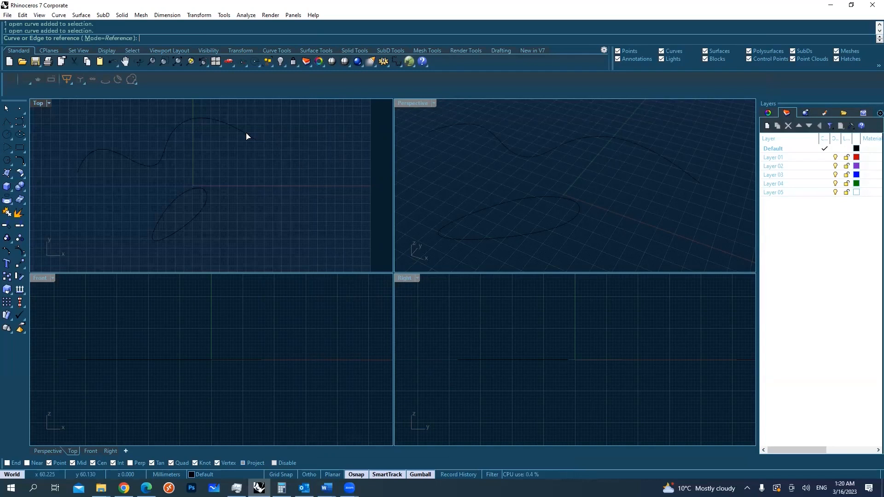
{"action": "left_click", "coordinate": [240, 128]}
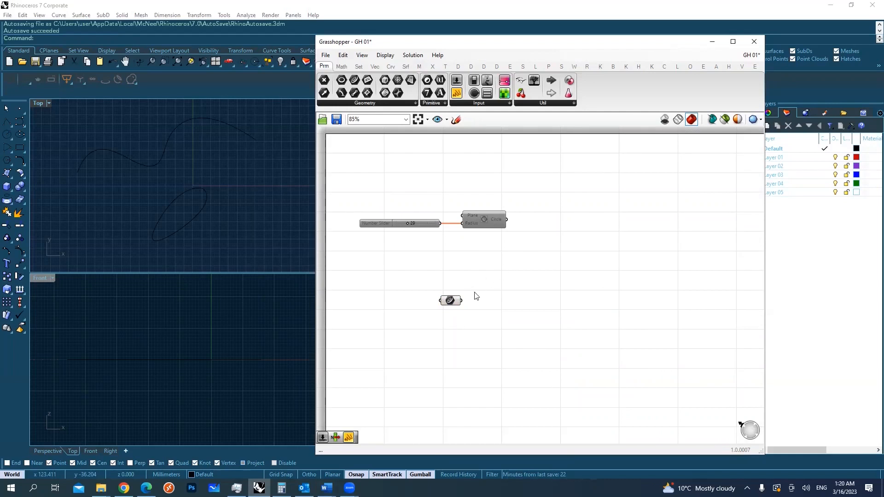
{"action": "left_click", "coordinate": [450, 300]}
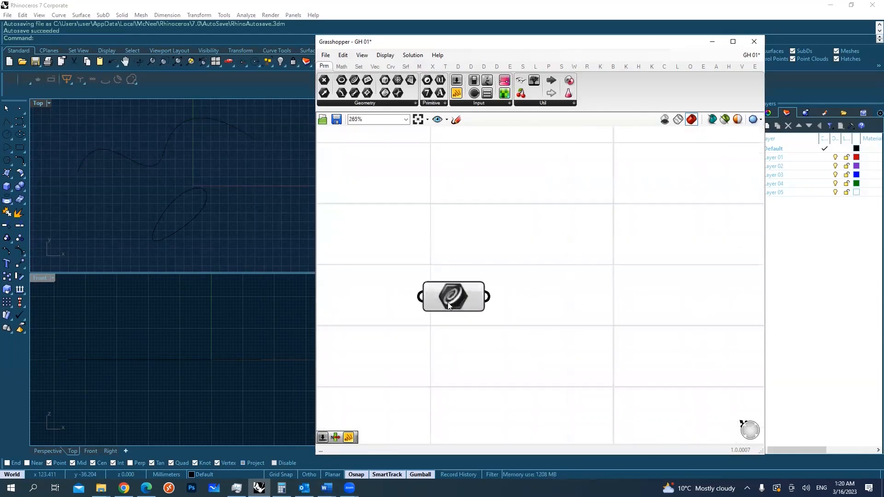
{"action": "scroll", "scroll_direction": "up", "scroll_amount": 3}
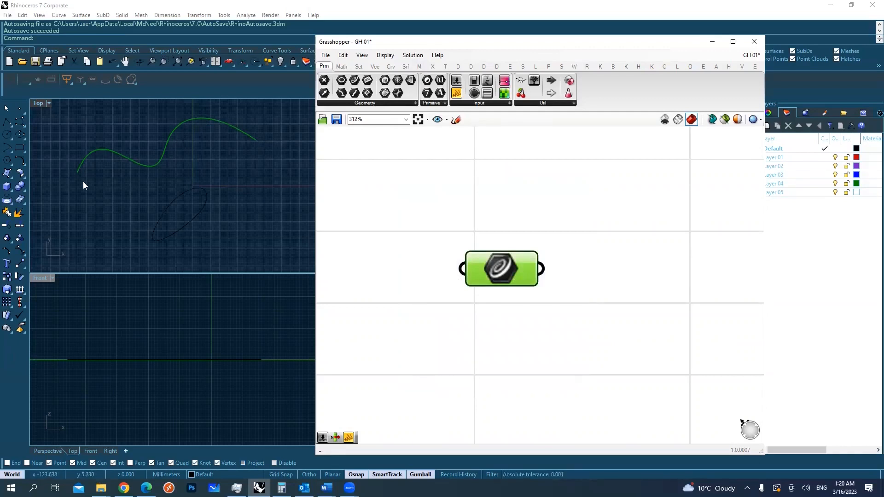
{"action": "mouse_move", "coordinate": [214, 177]}
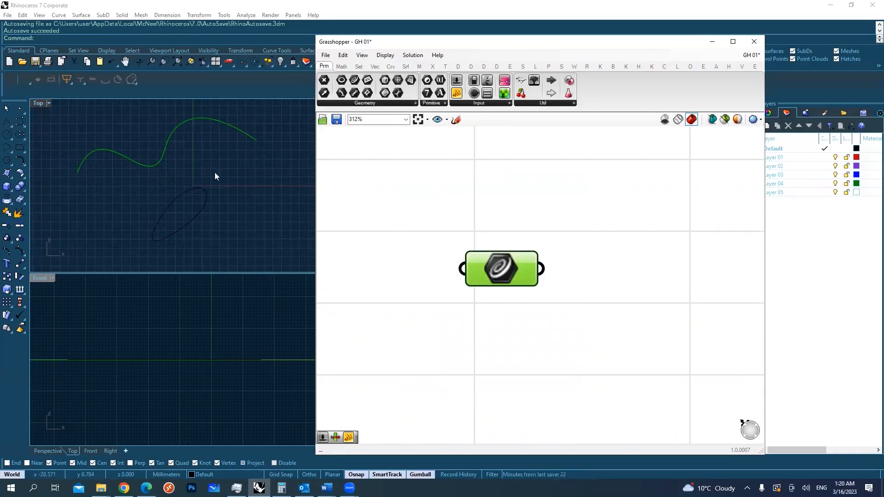
{"action": "left_click", "coordinate": [489, 232]}
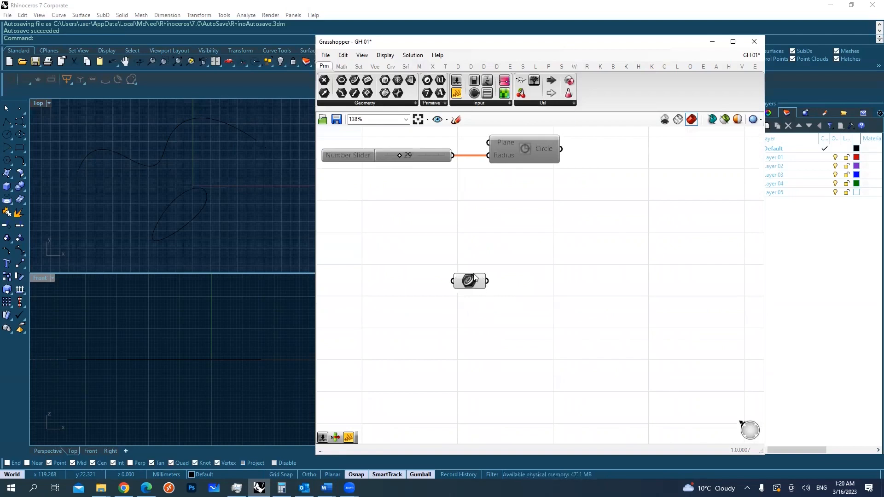
{"action": "mouse_move", "coordinate": [231, 181]}
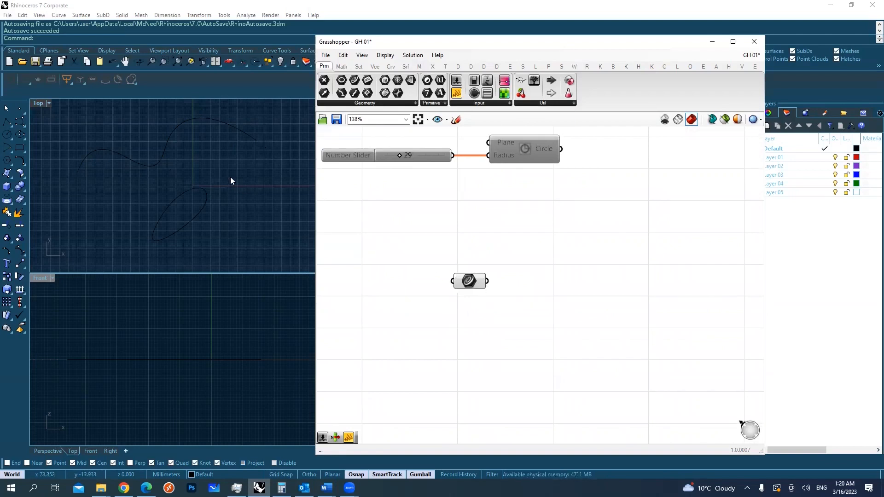
{"action": "left_click", "coordinate": [203, 131]}
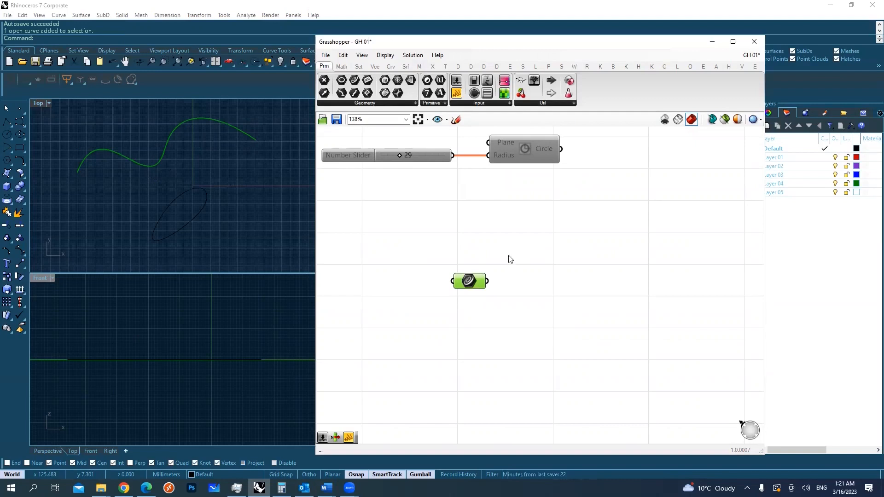
{"action": "mouse_move", "coordinate": [542, 266]}
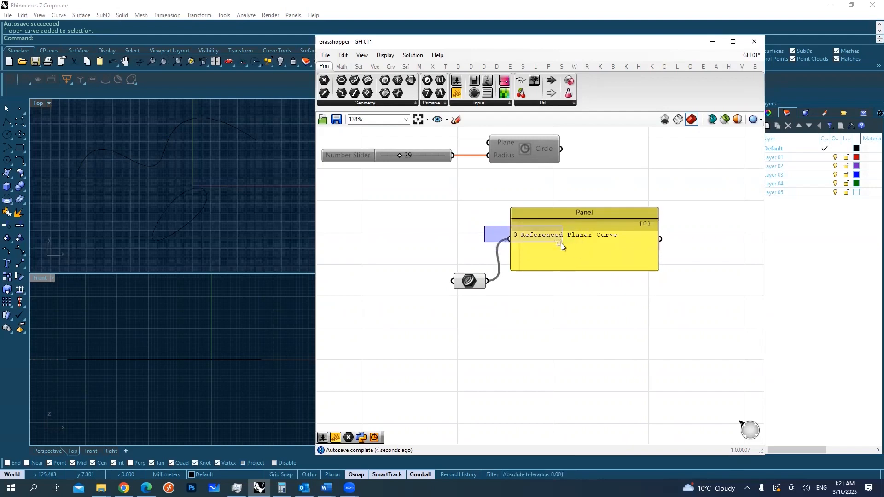
{"action": "mouse_move", "coordinate": [595, 240]}
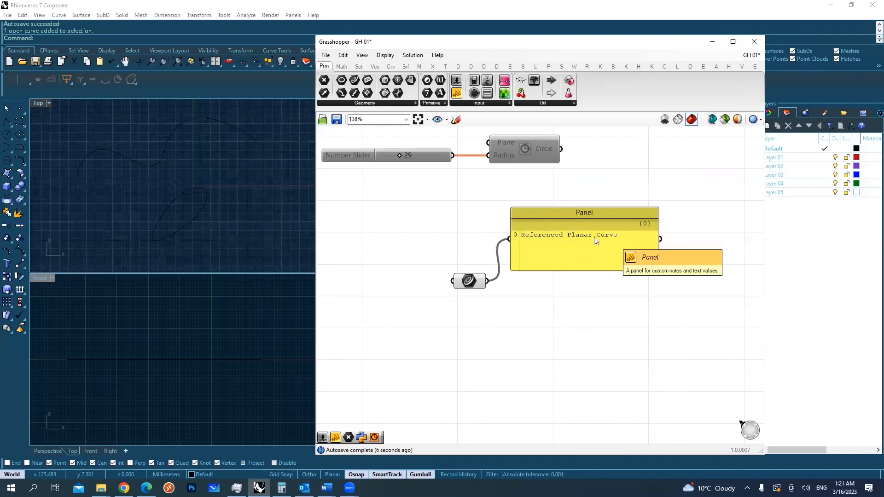
{"action": "mouse_move", "coordinate": [547, 252]}
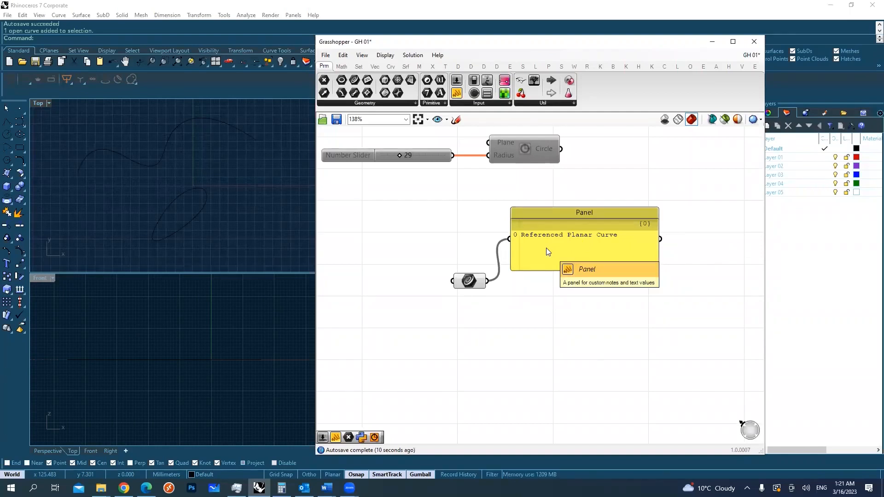
{"action": "mouse_move", "coordinate": [567, 228]}
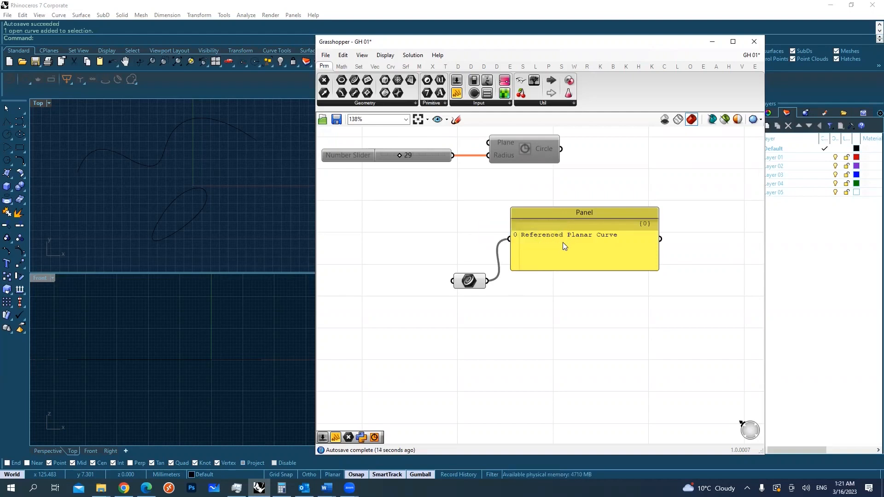
Wire the Curve parameter into a Panel reading Referenced Planar Curve
{"action": "left_click", "coordinate": [469, 281]}
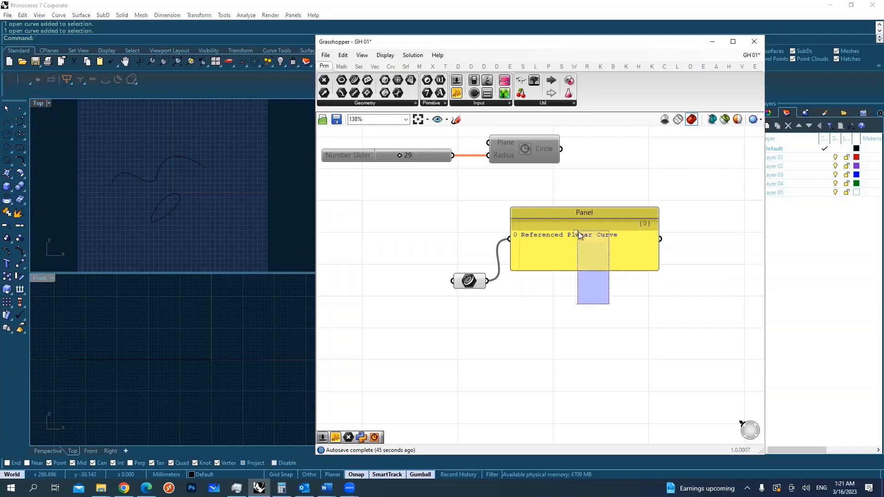
Delete the Panel and copy the Curve parameter to make a second one below it
{"action": "key", "text": "Delete"}
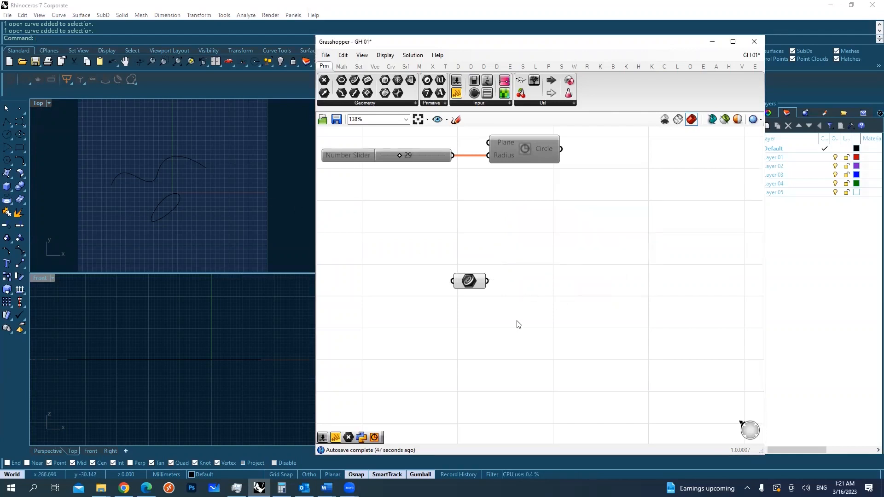
{"action": "left_click", "coordinate": [470, 281]}
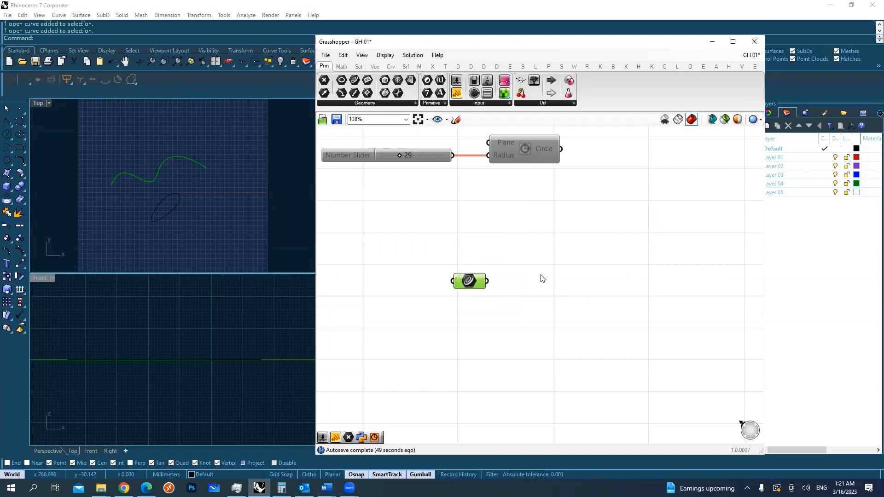
{"action": "key", "text": "ctrl+c"}
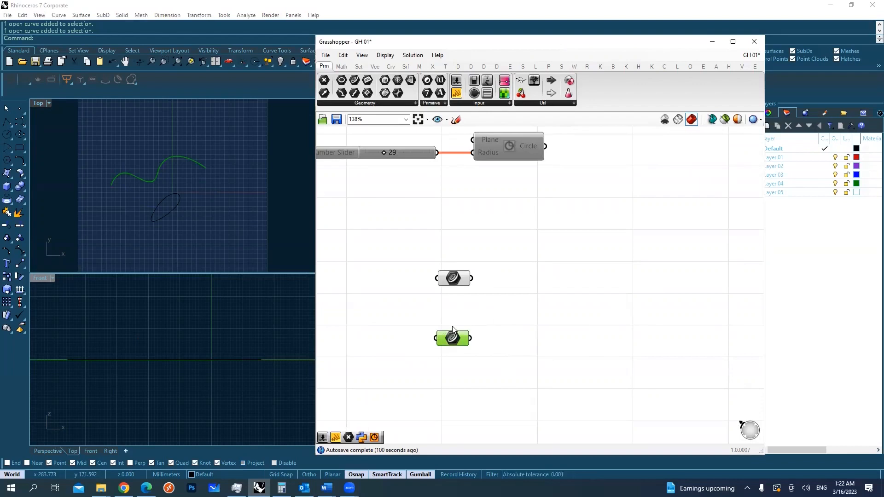
{"action": "mouse_move", "coordinate": [445, 323]}
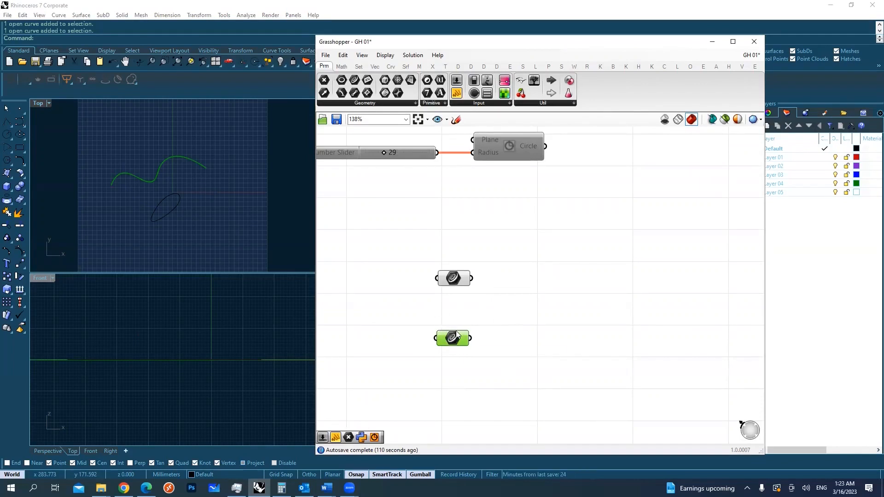
Reassign the second Curve parameter to reference one curve picked in Rhino
{"action": "right_click", "coordinate": [452, 337]}
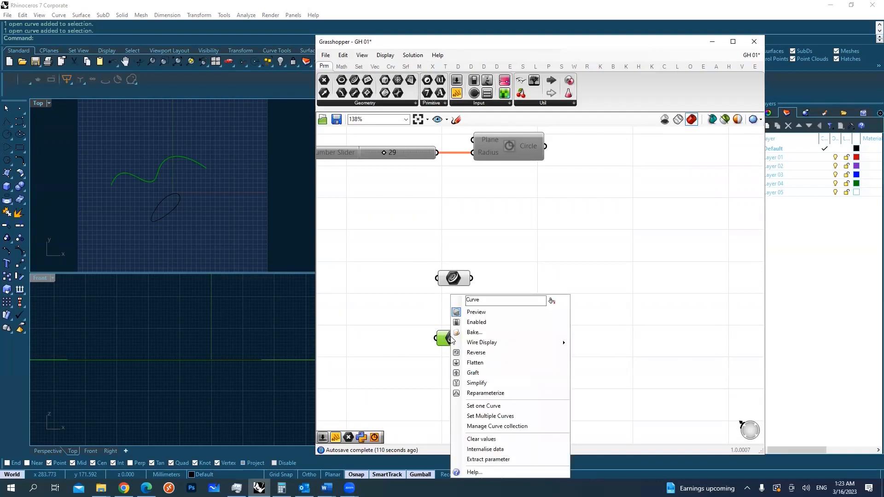
{"action": "mouse_move", "coordinate": [482, 406]}
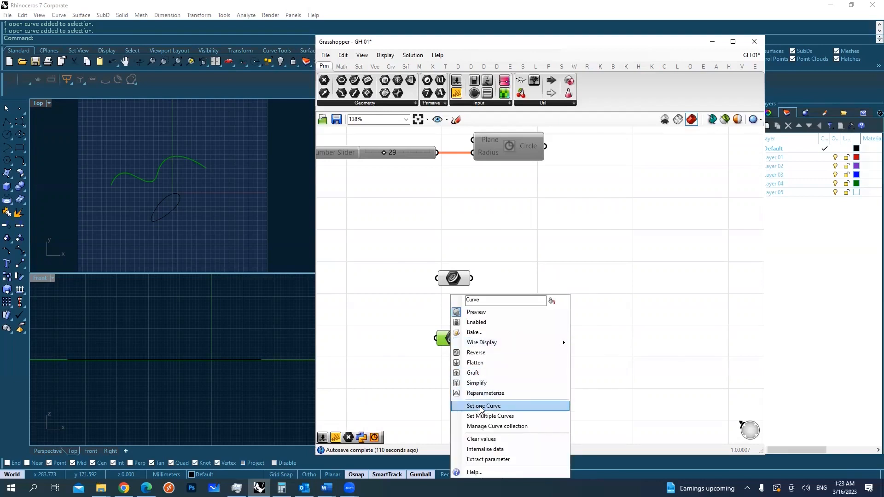
{"action": "left_click", "coordinate": [482, 405]}
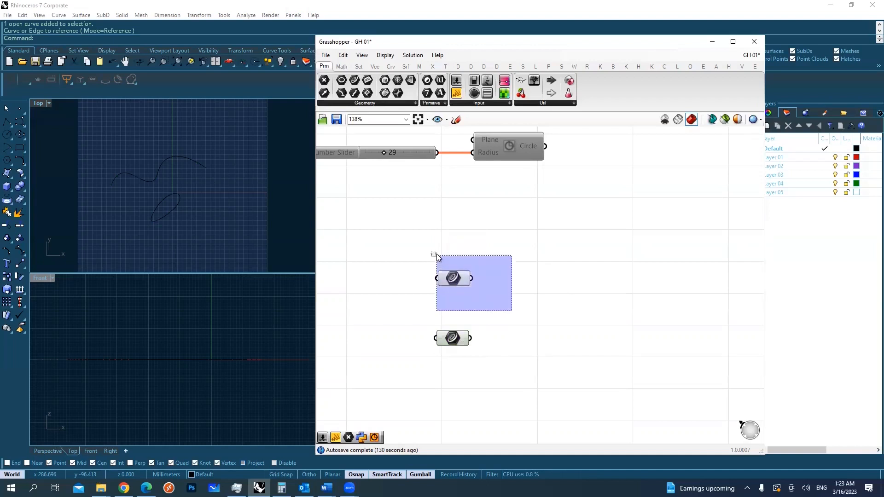
Clear the canvas selection and show the Crv curve components collection
{"action": "left_click", "coordinate": [365, 218]}
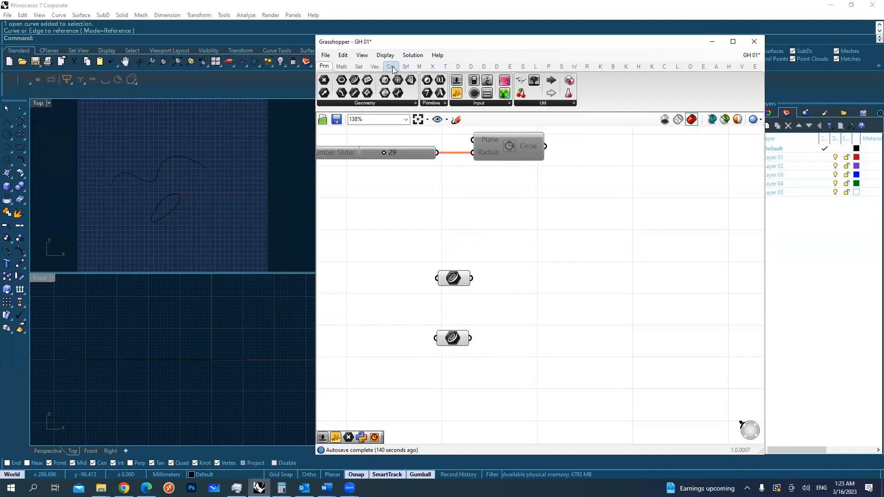
{"action": "left_click", "coordinate": [432, 66]}
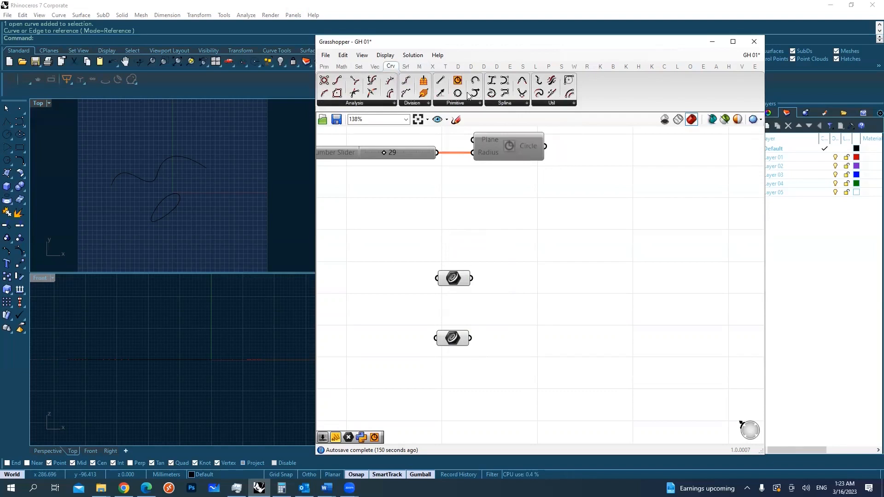
{"action": "mouse_move", "coordinate": [488, 309]}
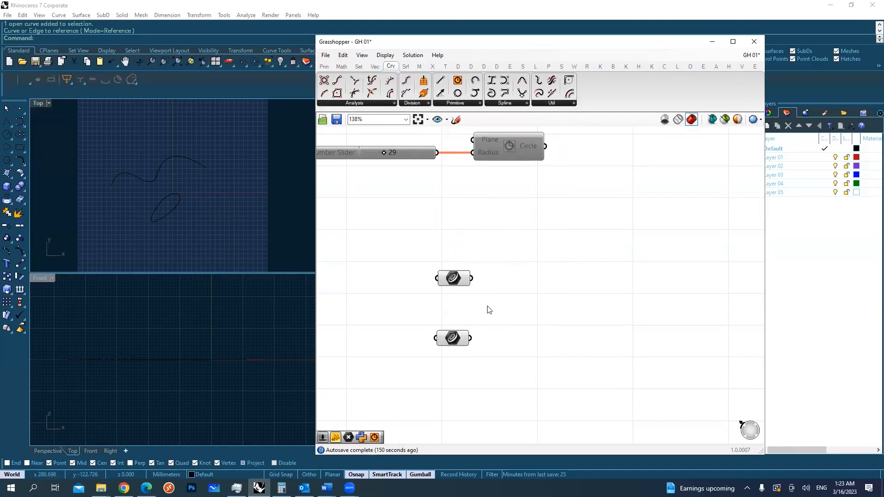